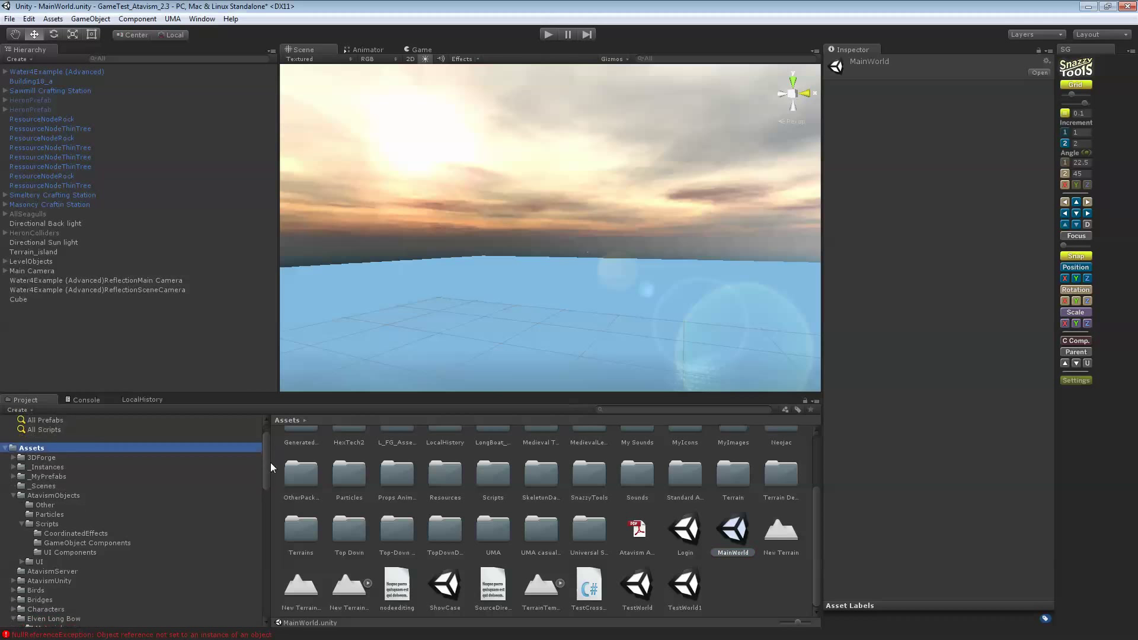
- Enable Alpha Is Transparency on the crosshair texture in MyImages and apply the import settings
scroll(down, 3)
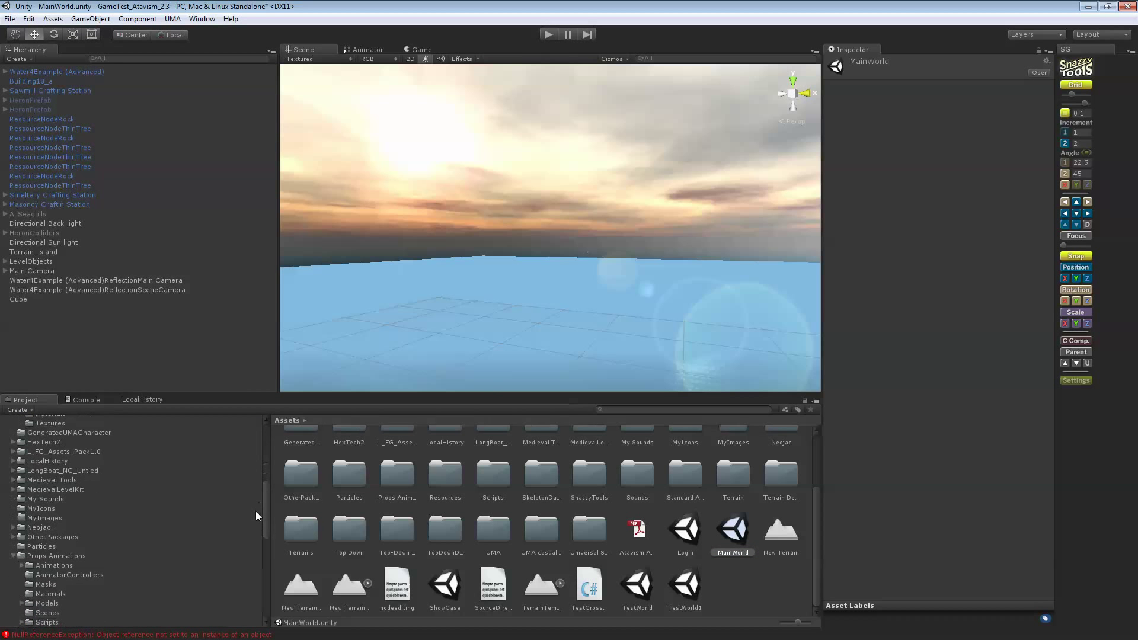
click(44, 518)
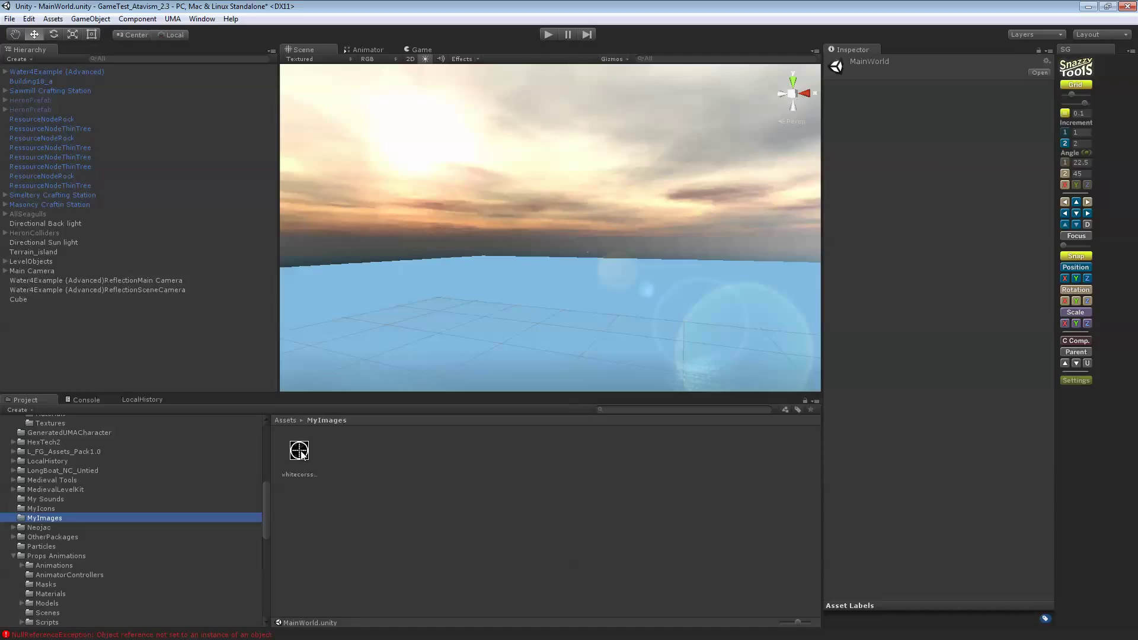
click(299, 450)
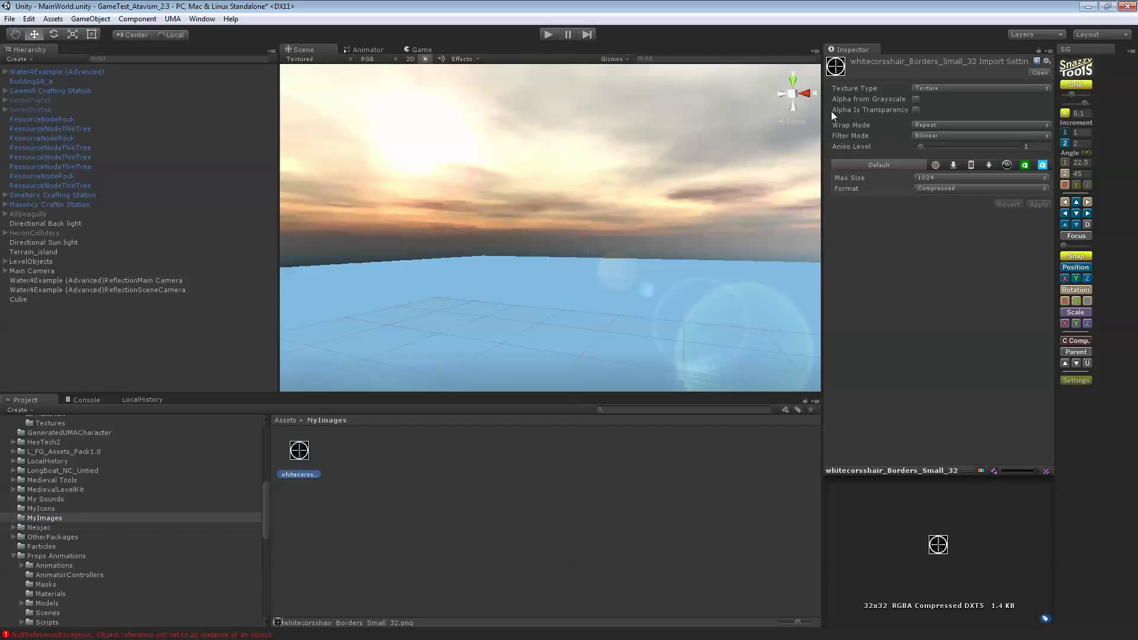
click(917, 109)
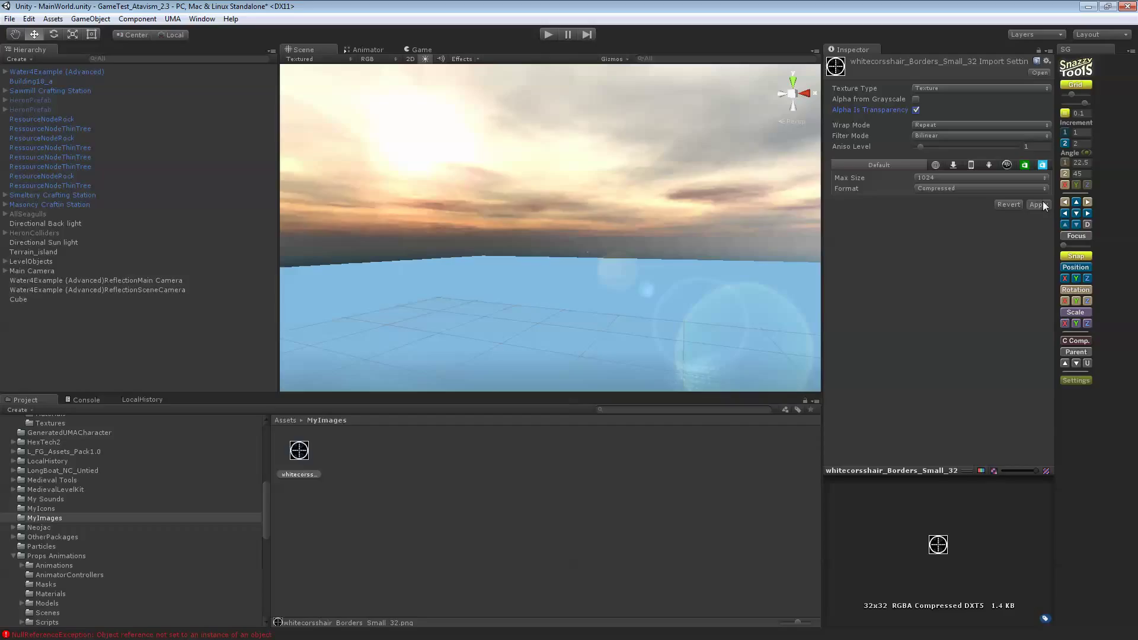
click(1037, 204)
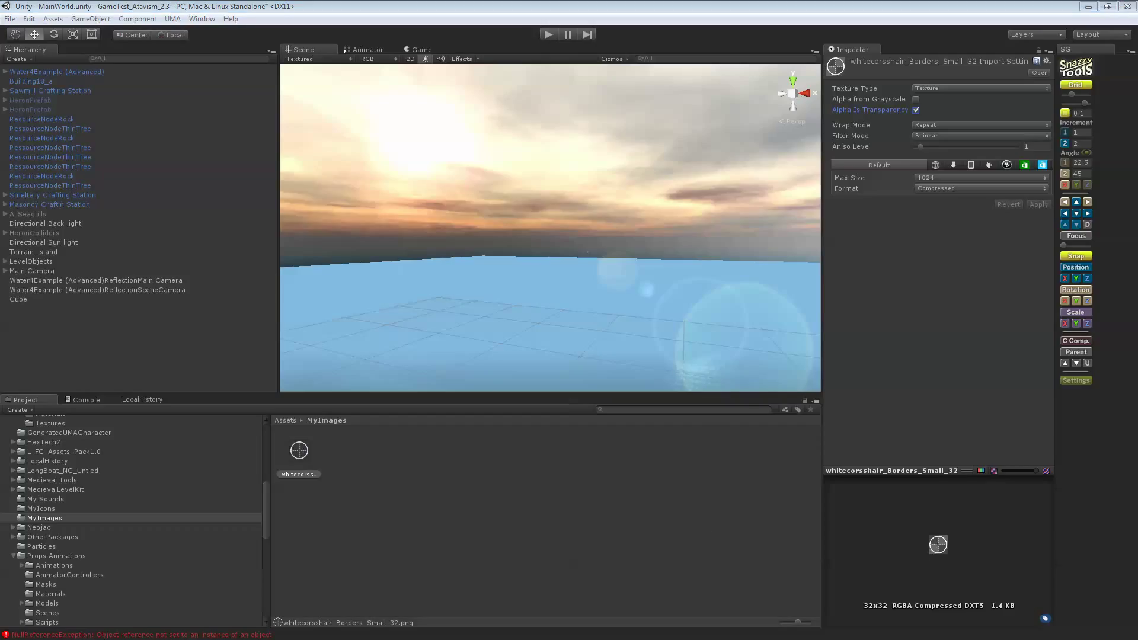
mouse_move(625, 325)
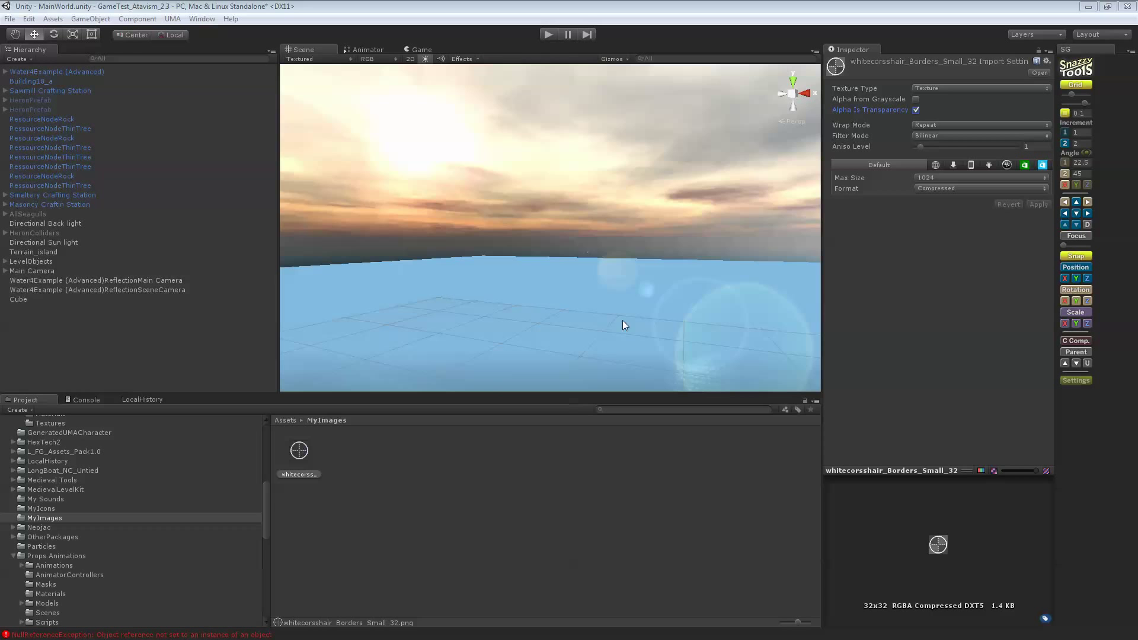
mouse_move(246, 516)
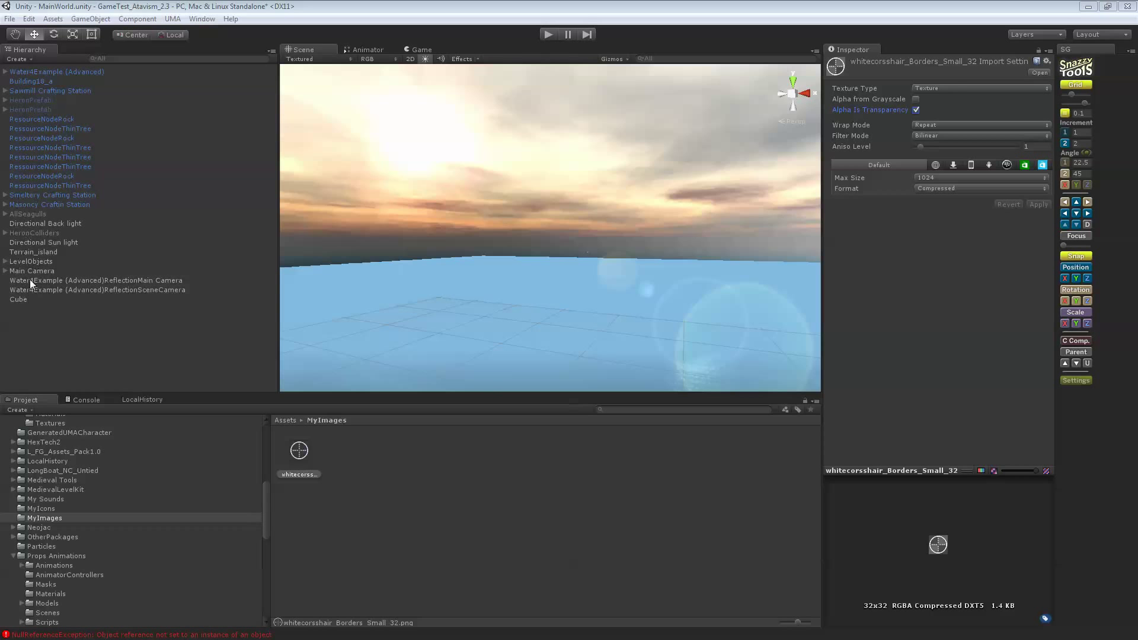
- Select Main Camera and review its third-person input and SDETargeting script components
click(31, 270)
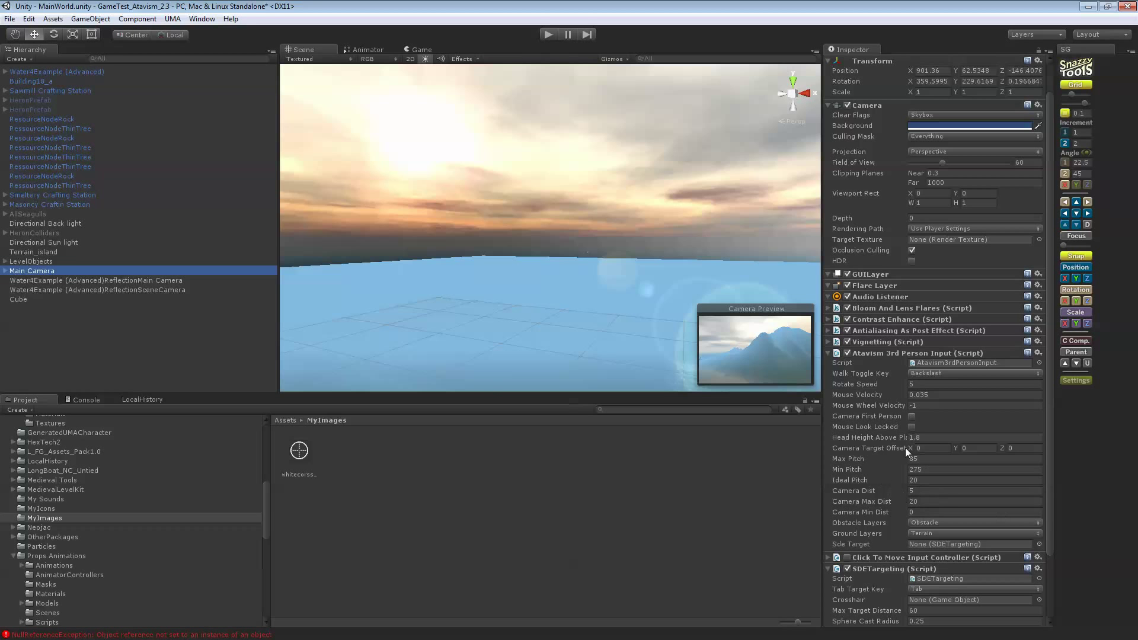
scroll(down, 3)
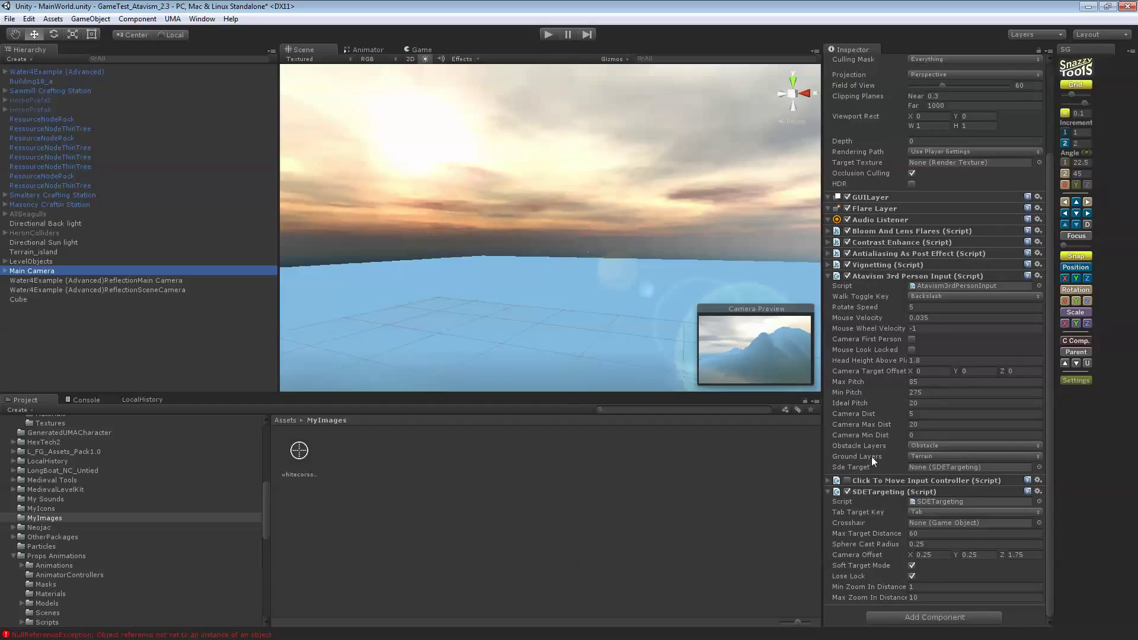
mouse_move(881, 562)
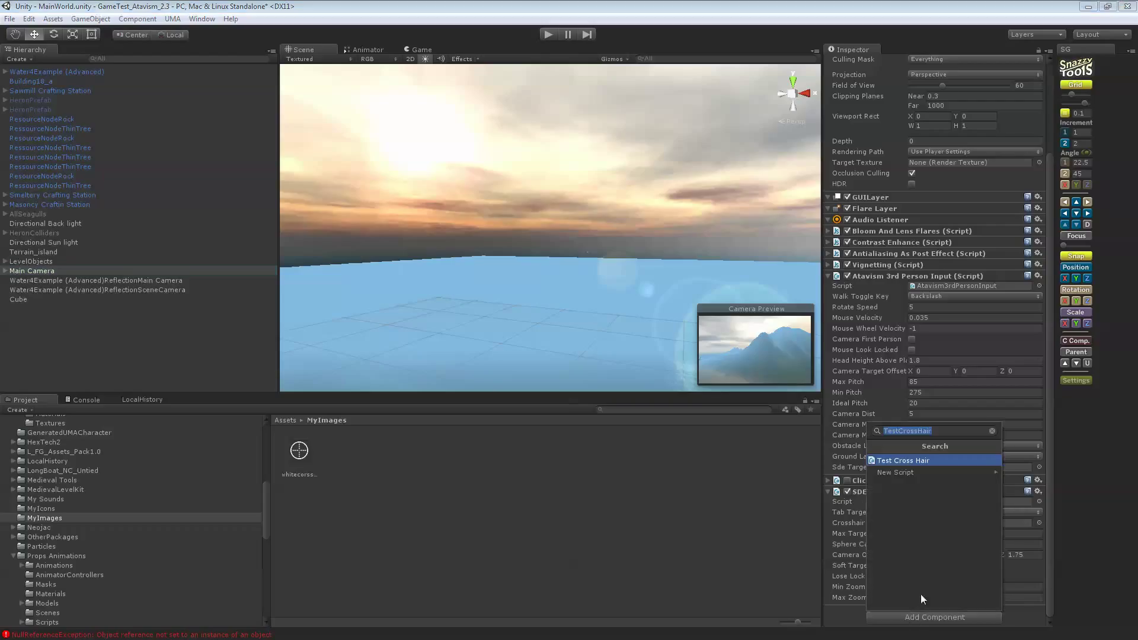
mouse_move(932, 586)
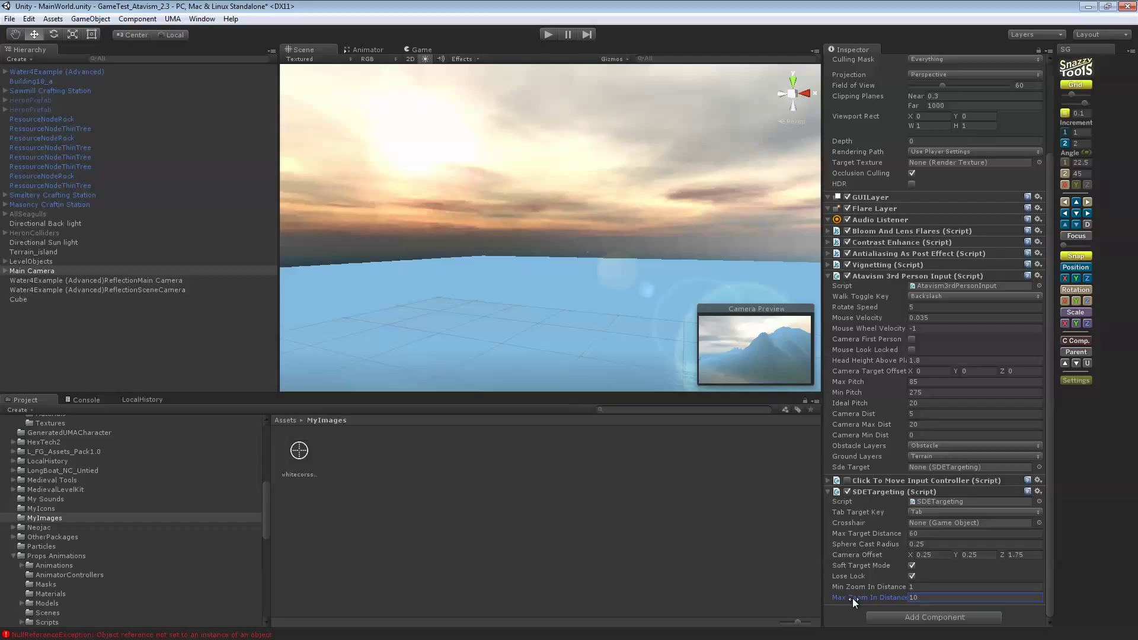
mouse_move(871, 571)
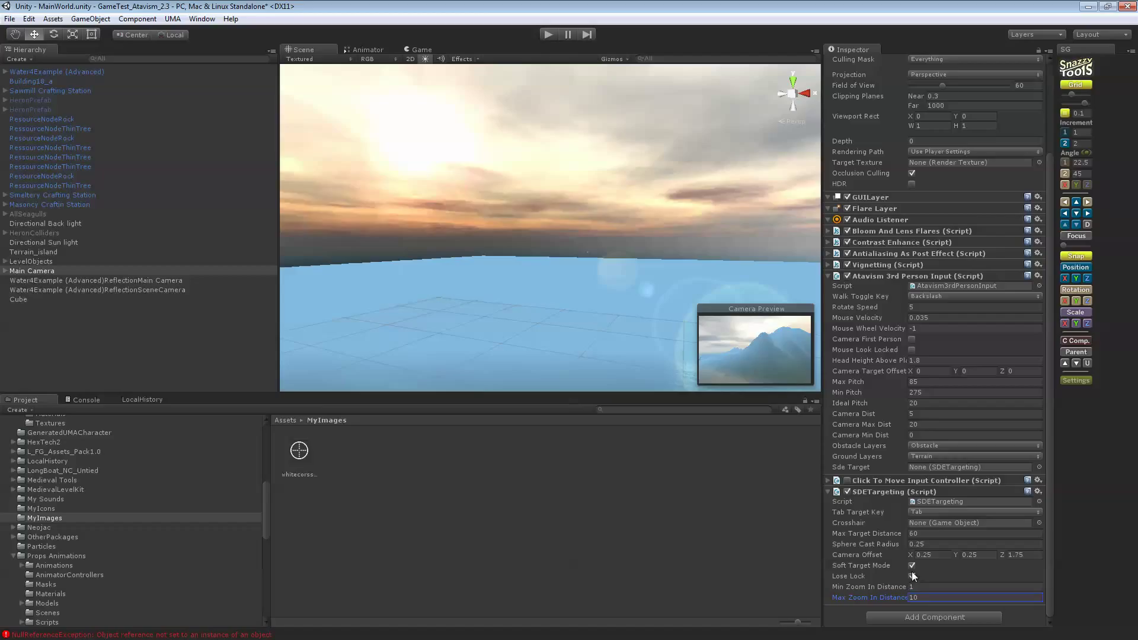
click(913, 576)
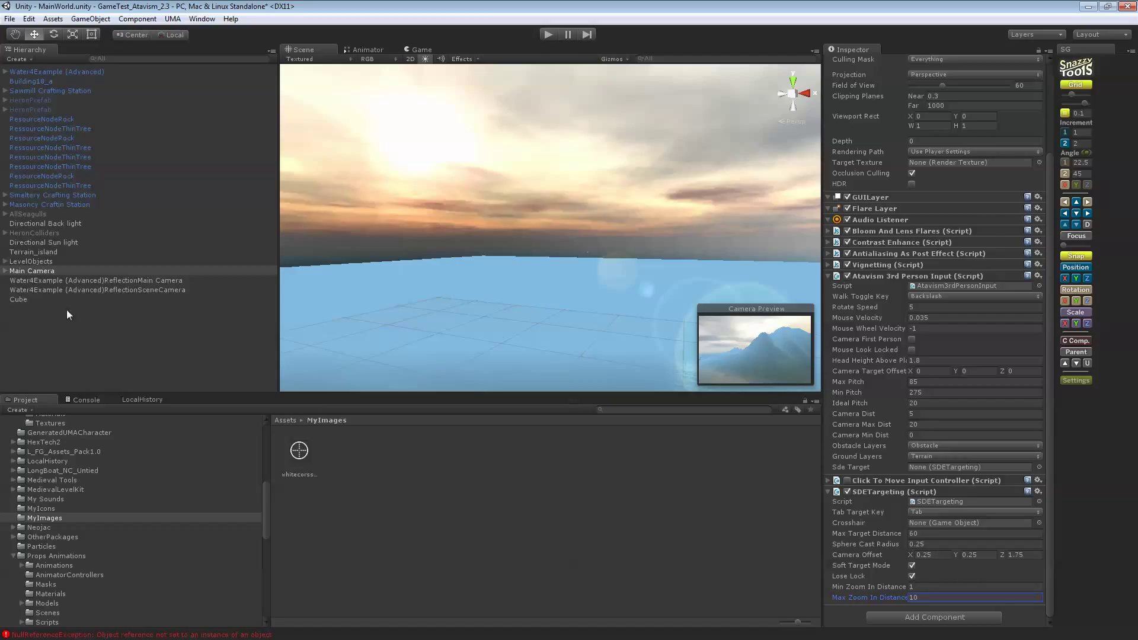
- Create and attach a new script MyCrosshair on the UI object under Main Camera, then open it in MonoDevelop
click(32, 270)
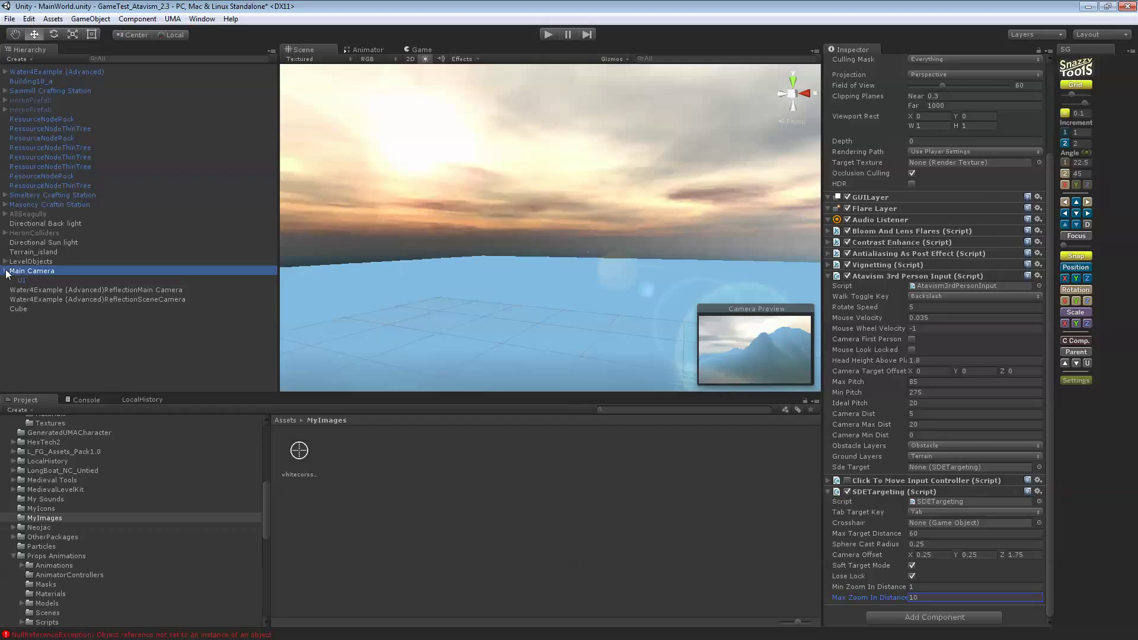
click(22, 280)
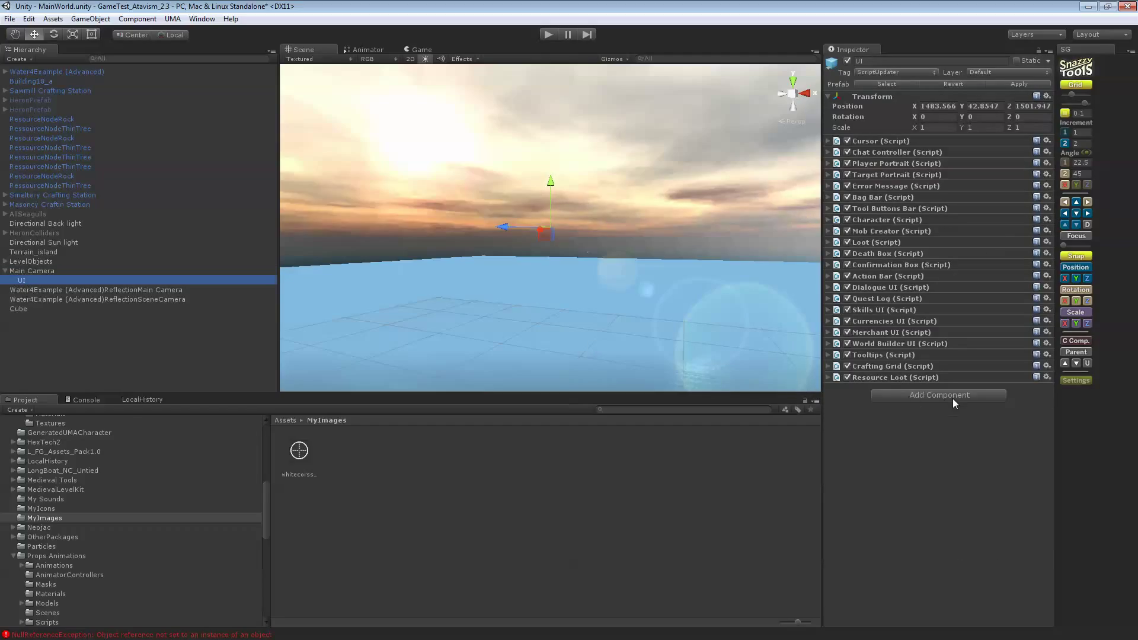
click(936, 395)
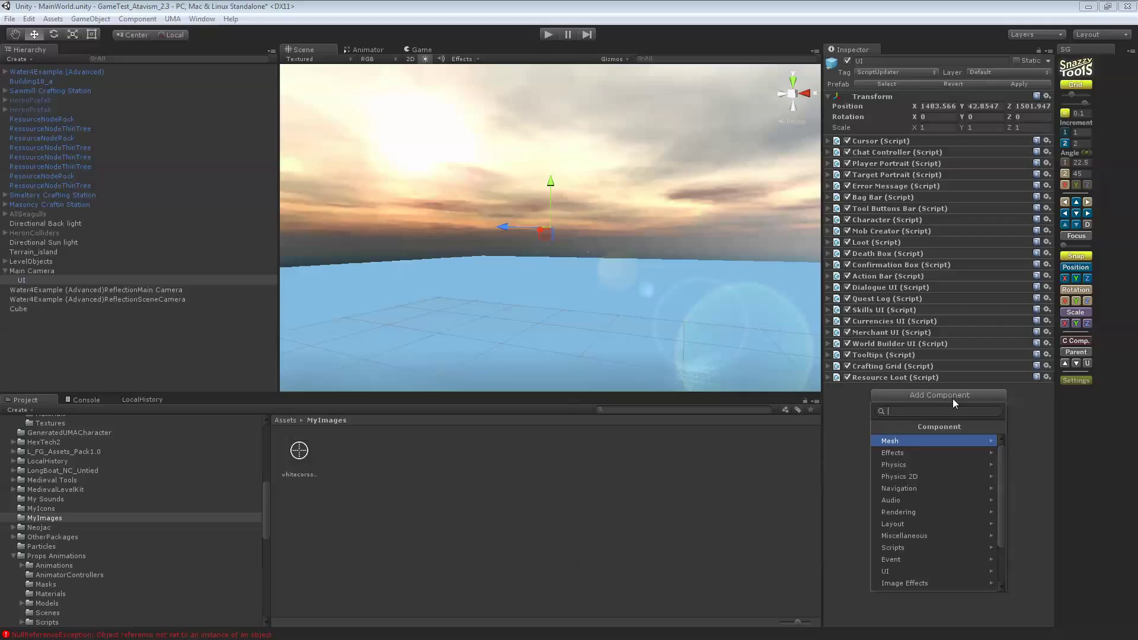
text(MyCrosshai)
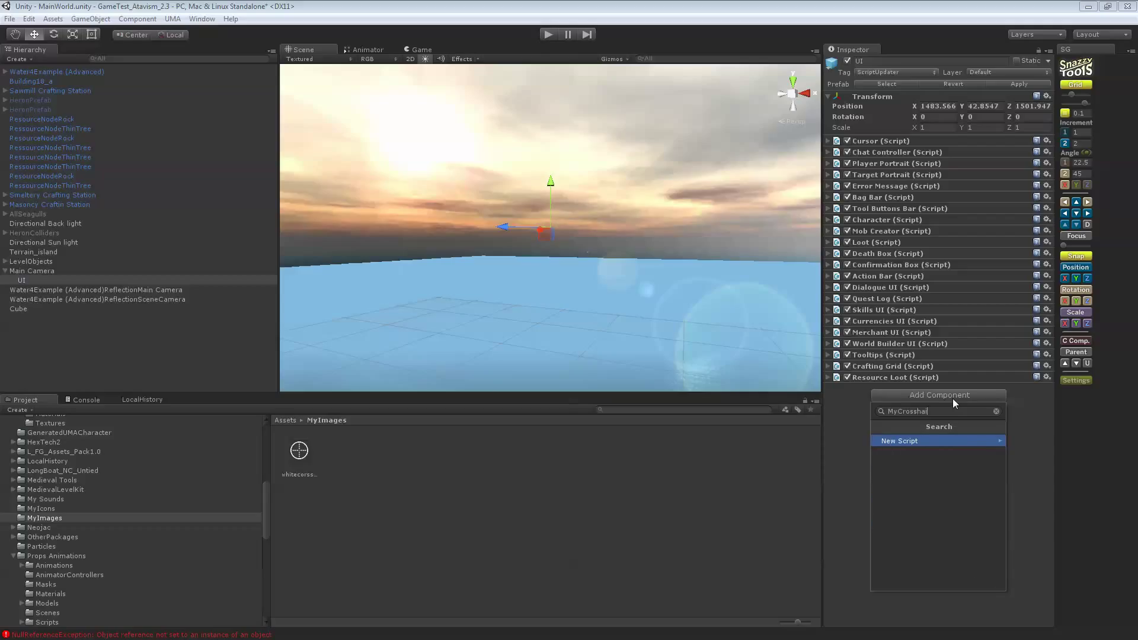
click(900, 441)
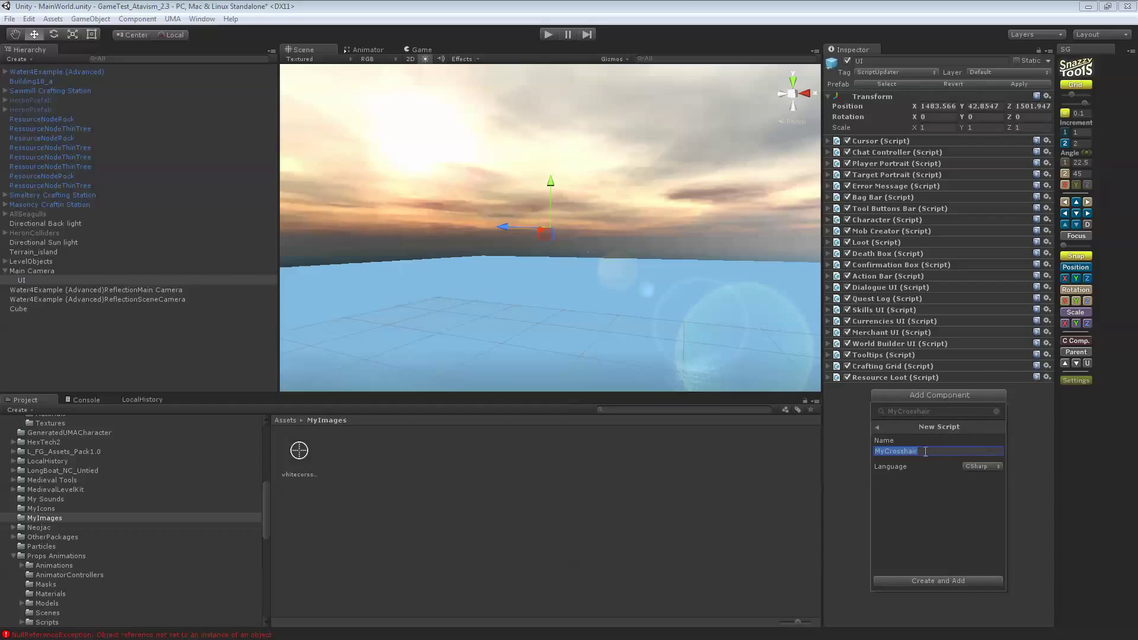
mouse_move(926, 479)
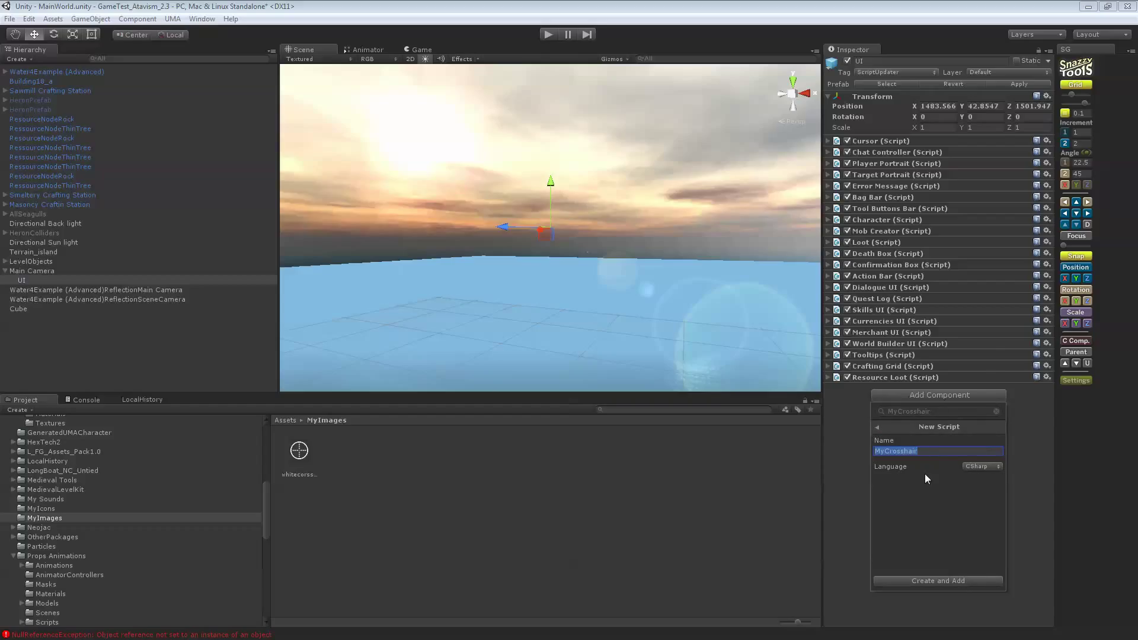
click(937, 581)
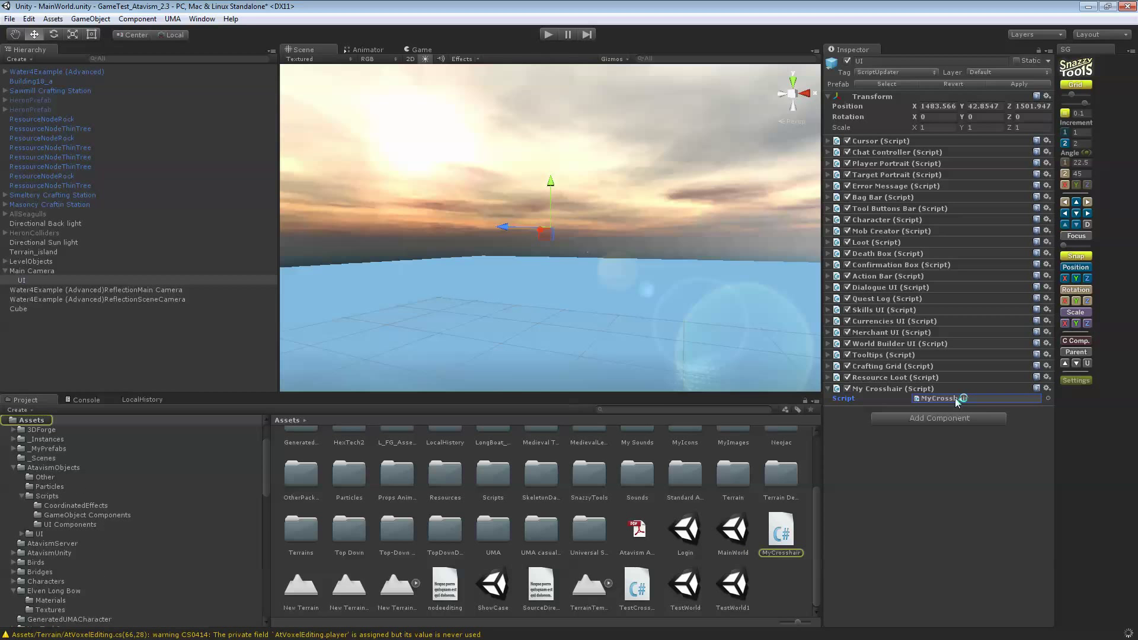
double_click(781, 529)
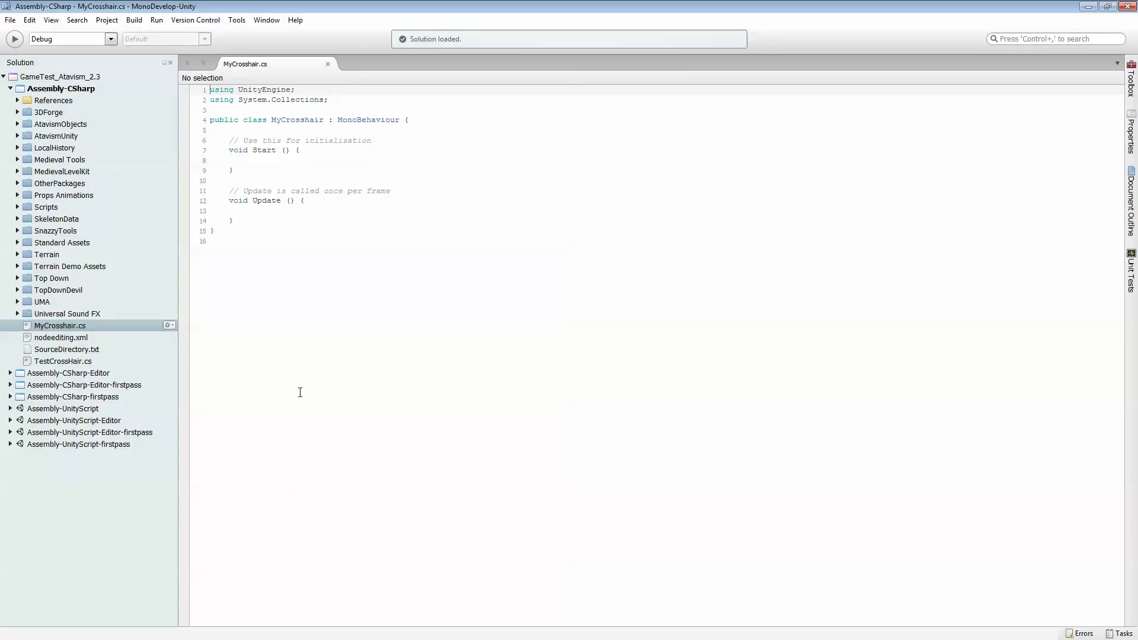
mouse_move(287, 218)
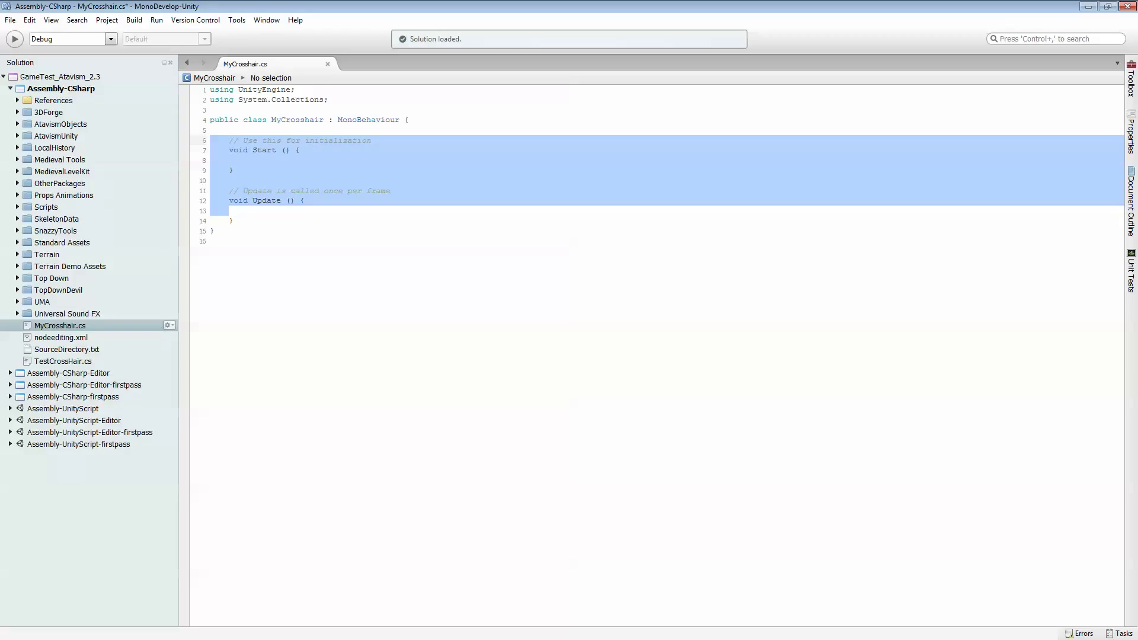
- Declare 'public Texture2D crosshairImage;' inside the MyCrosshair class in place of the template body
text(public)
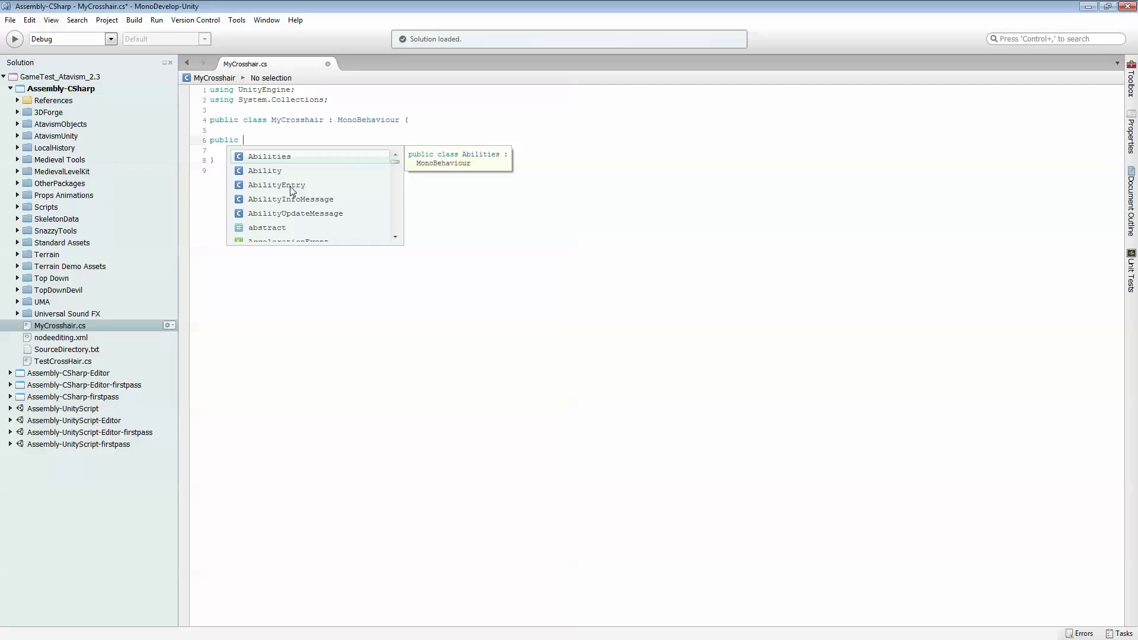
text(Tex)
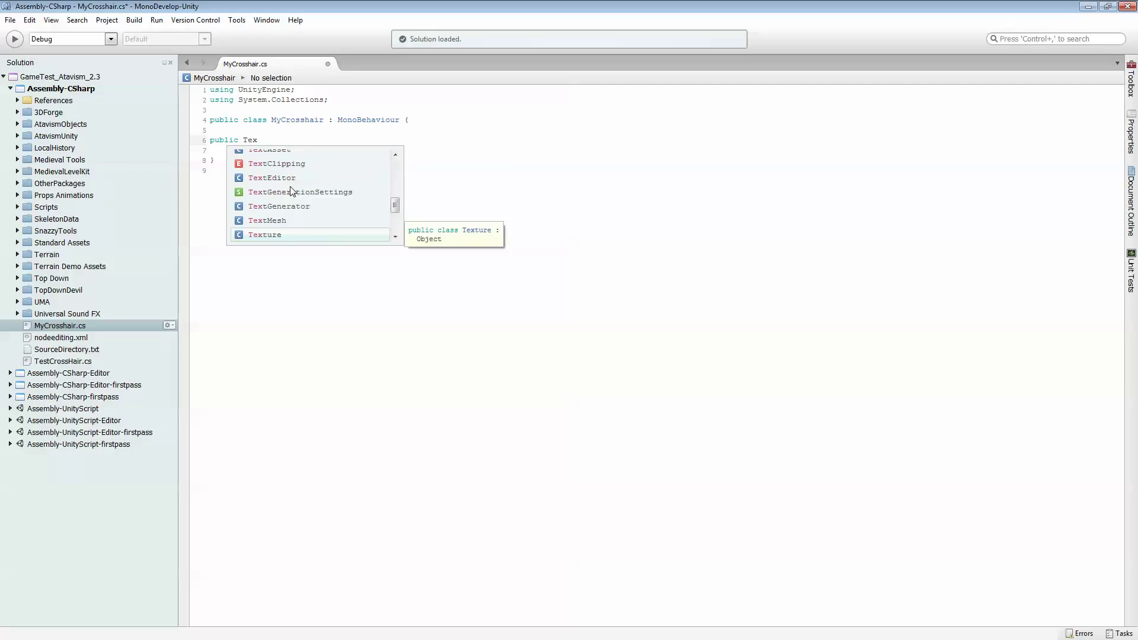
text(ture2D)
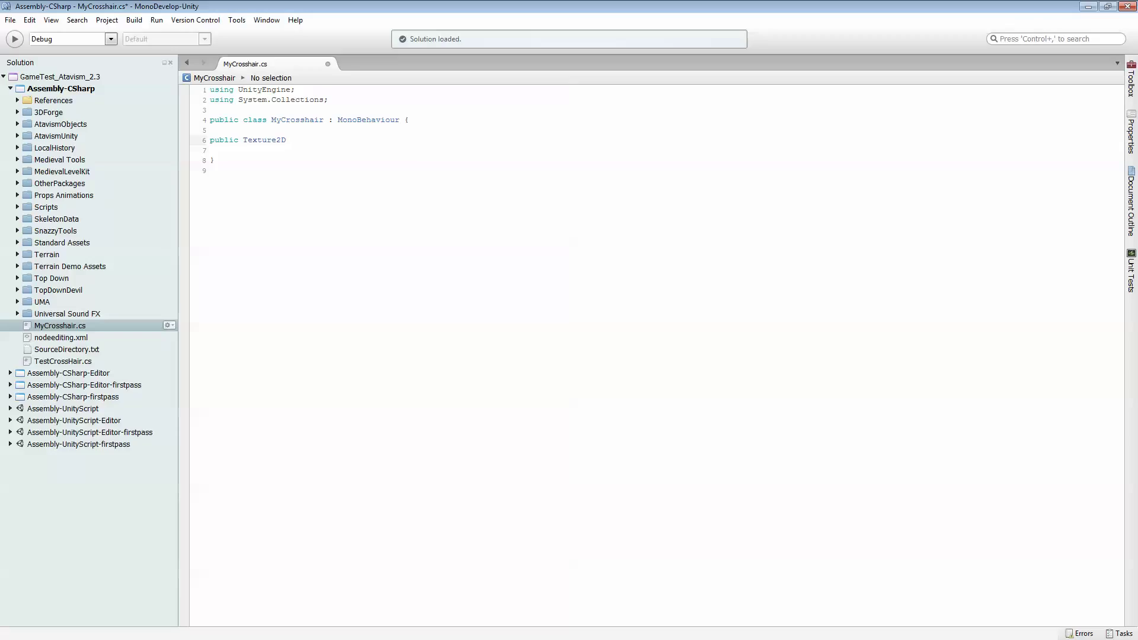
text(cross)
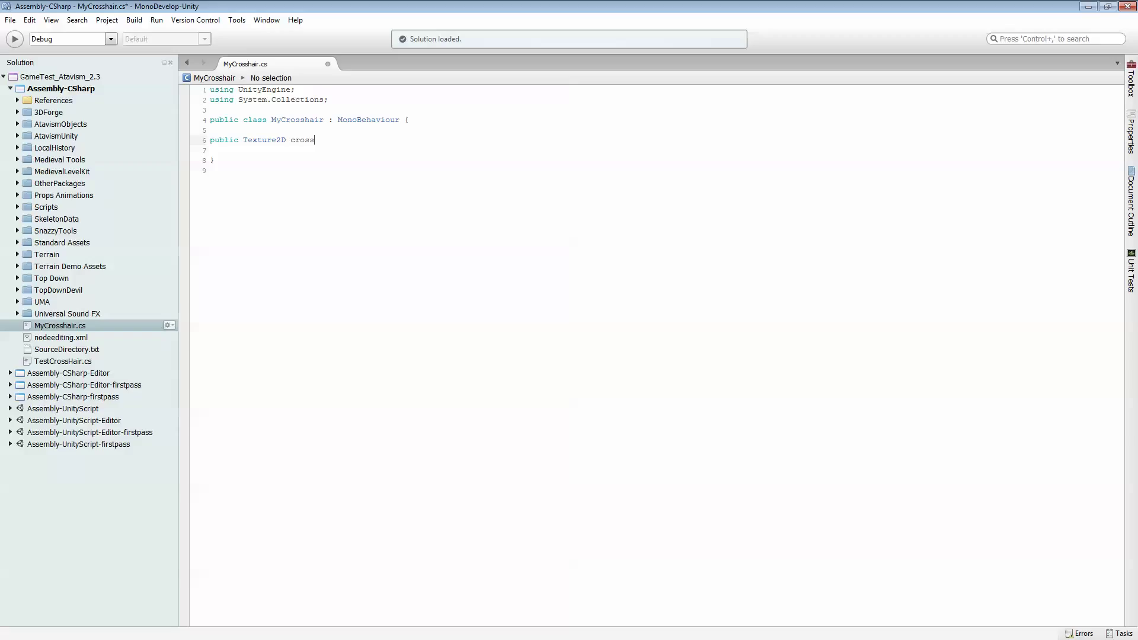
text(hairImage)
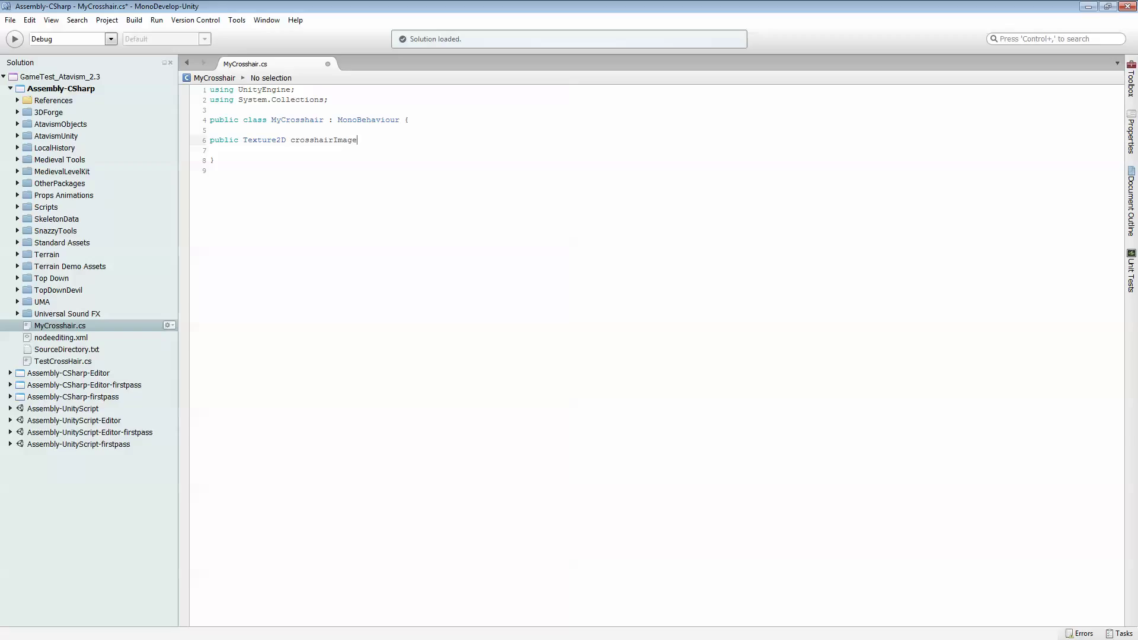
text(;)
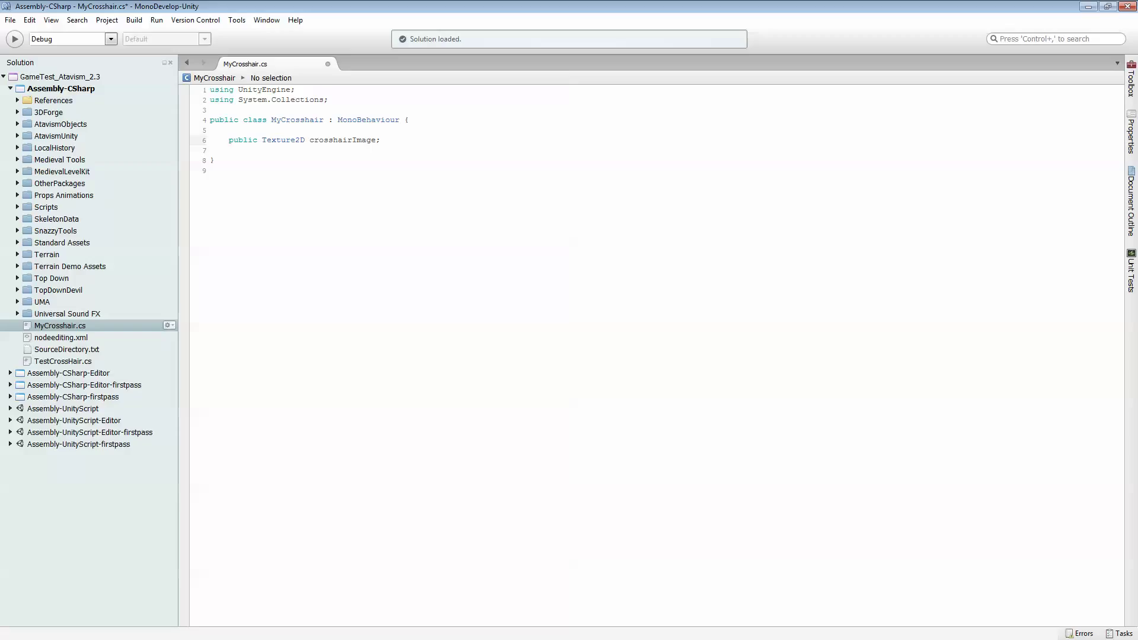
click(380, 140)
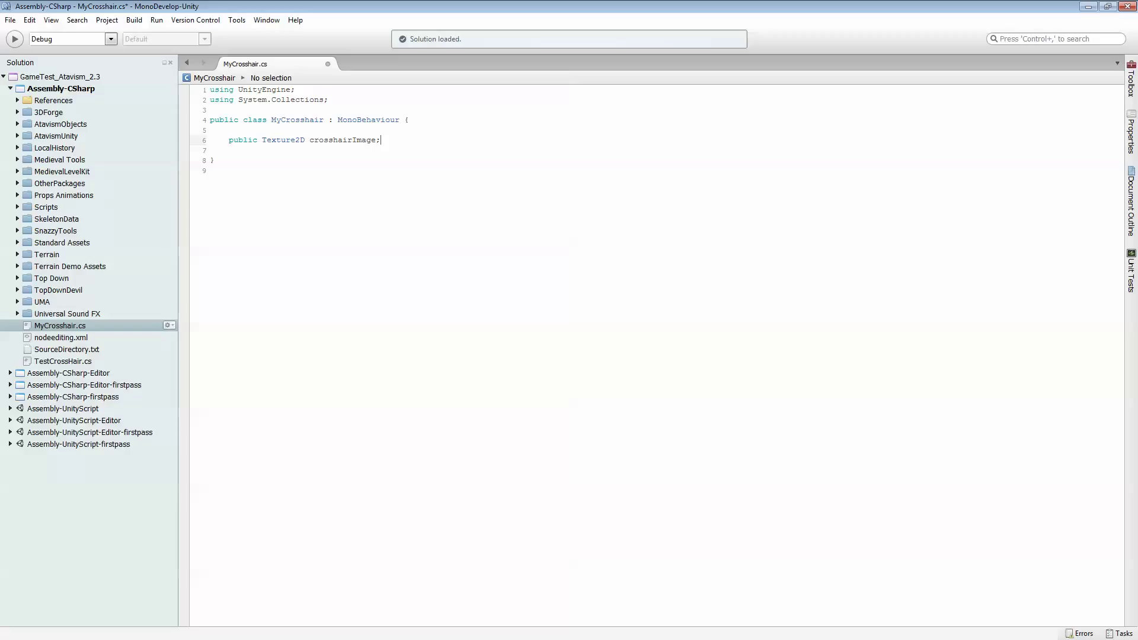
key(Return)
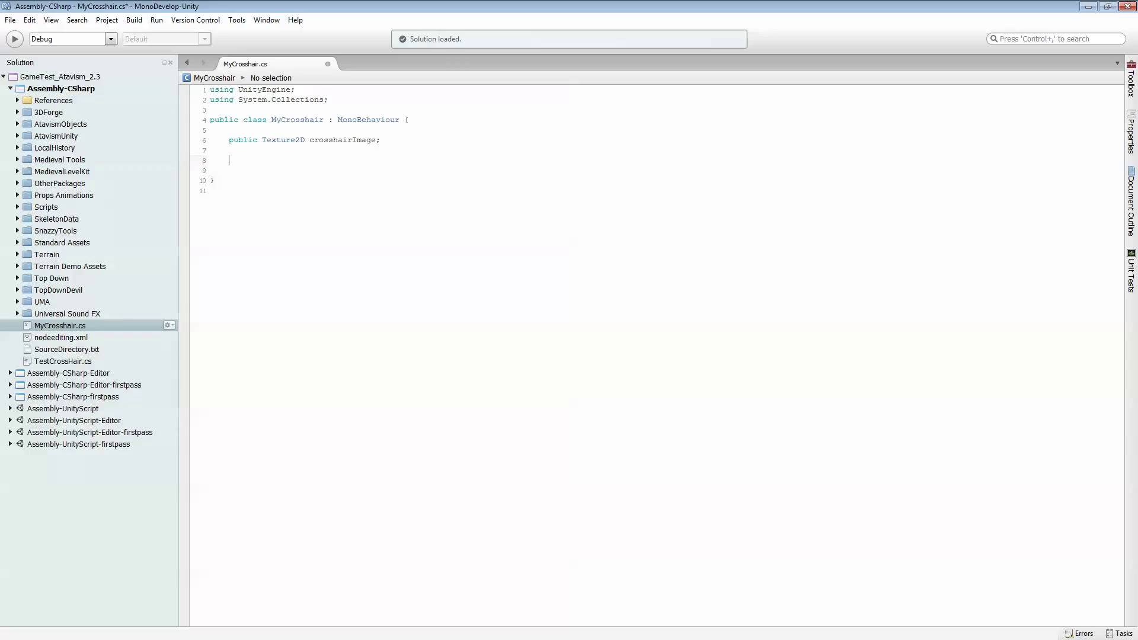
- Add an empty void OnGUI() method to MyCrosshair
text(void)
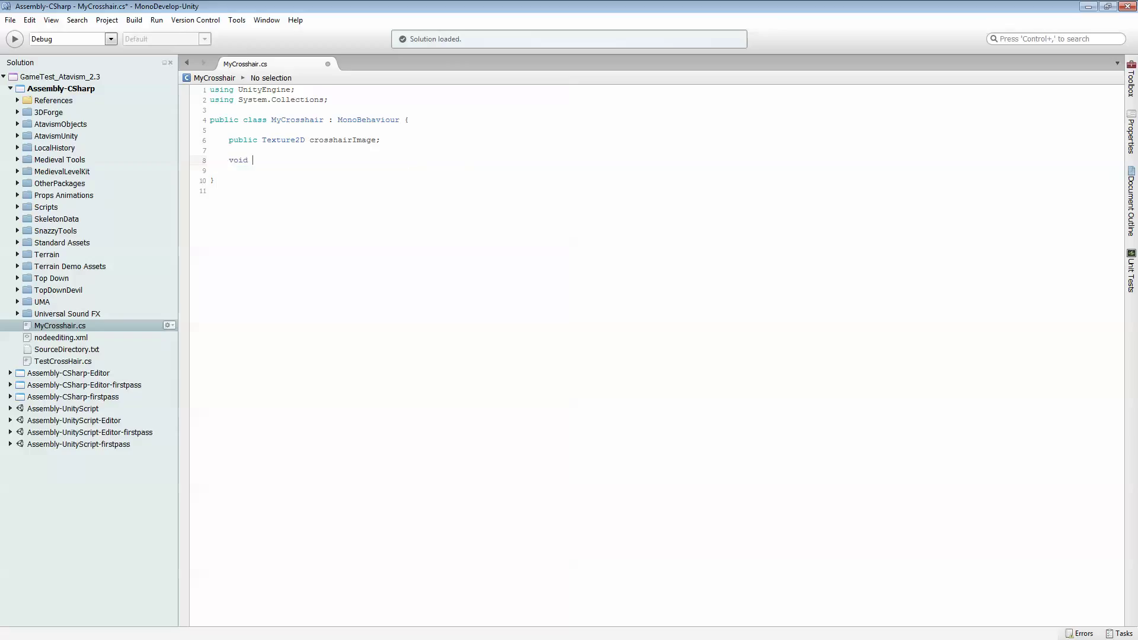
text(OnG)
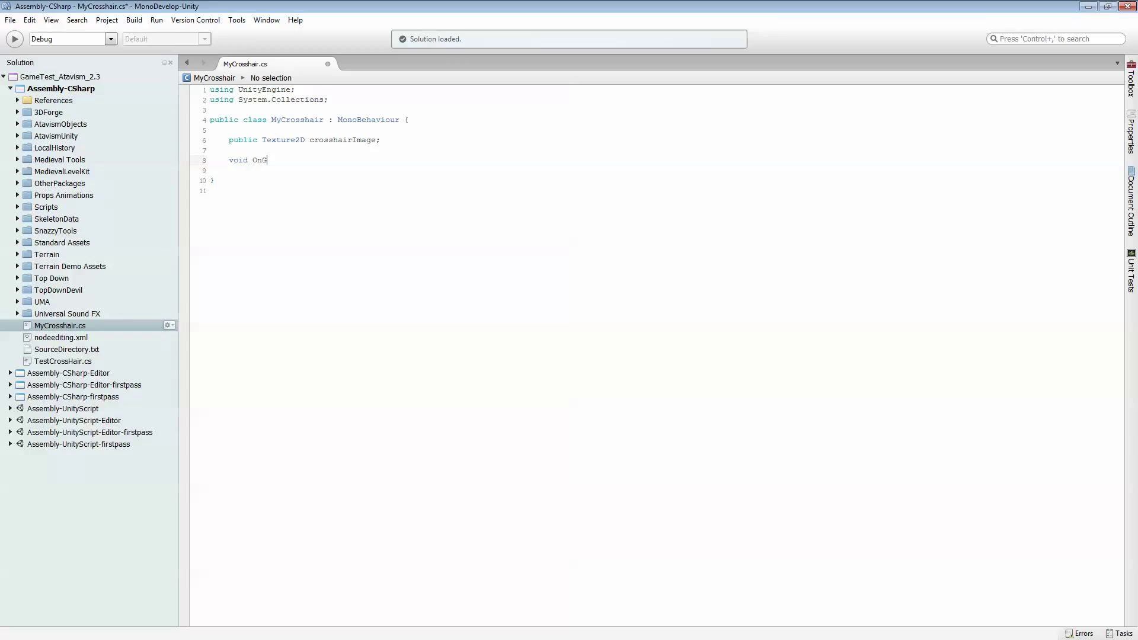
text(UI ()
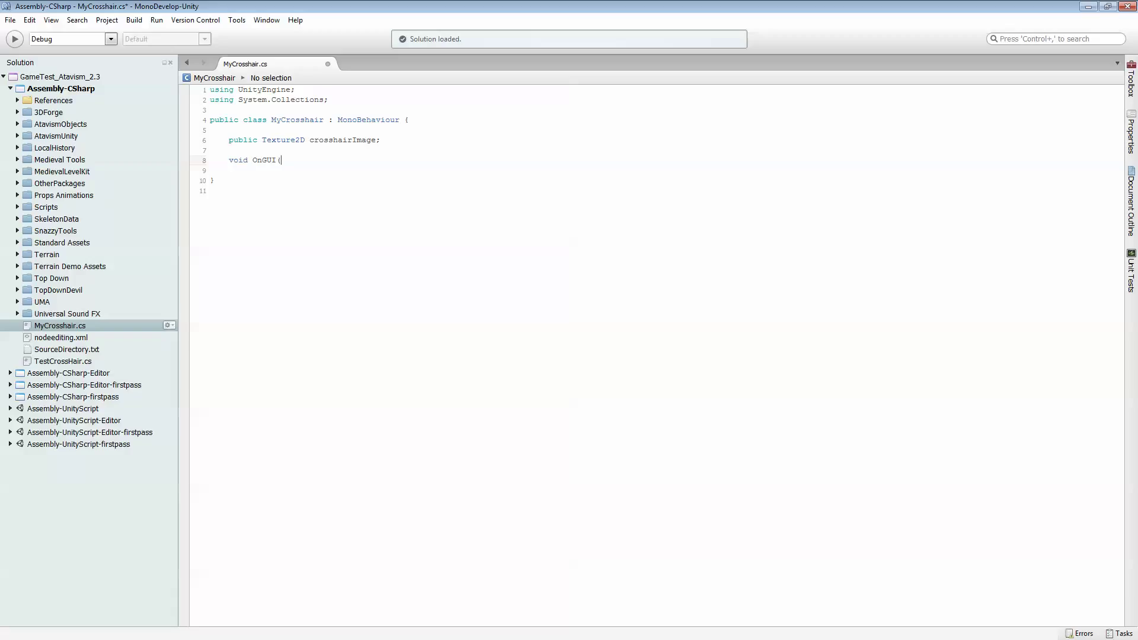
text(())
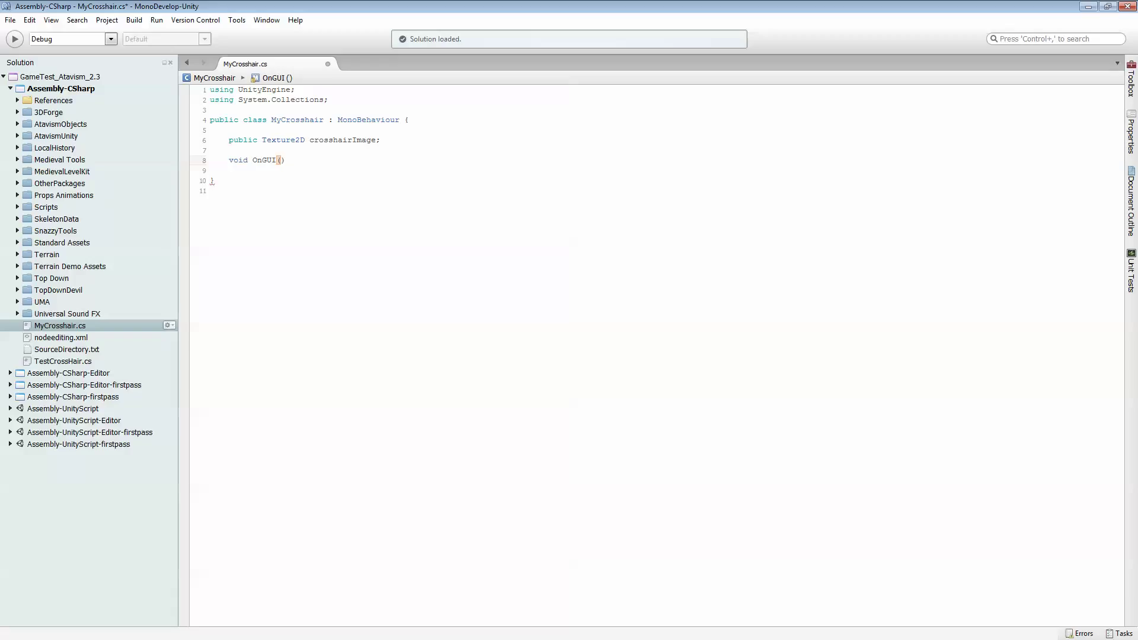
text({)
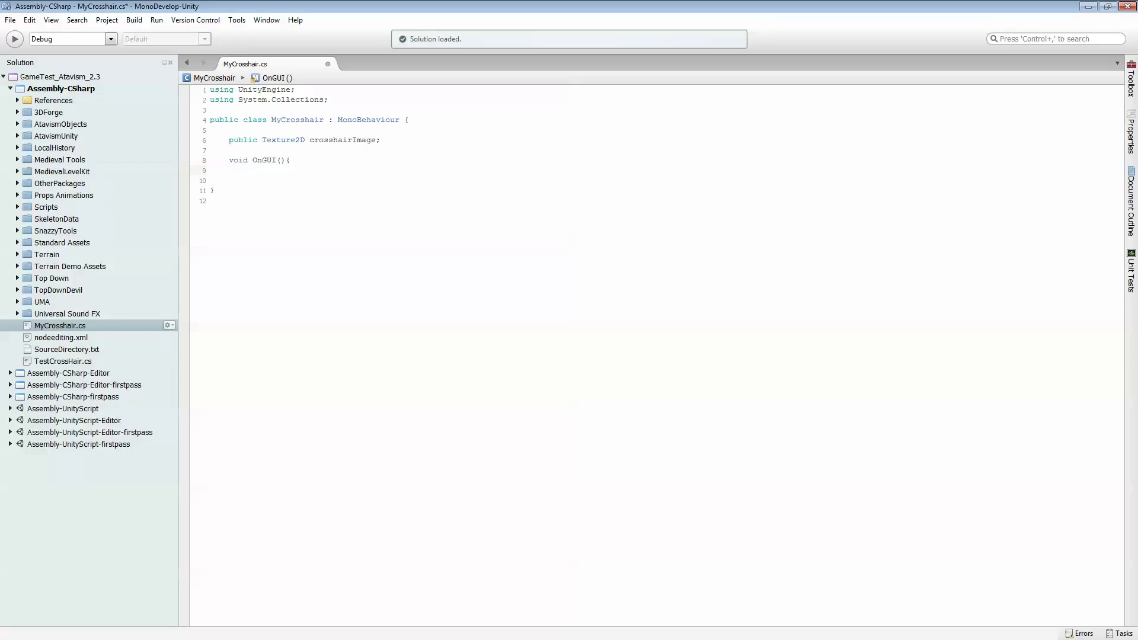
- Compute float xMin = (Screen.width / 2) - (crosshairImage.width / 2) inside OnGUI
text(float)
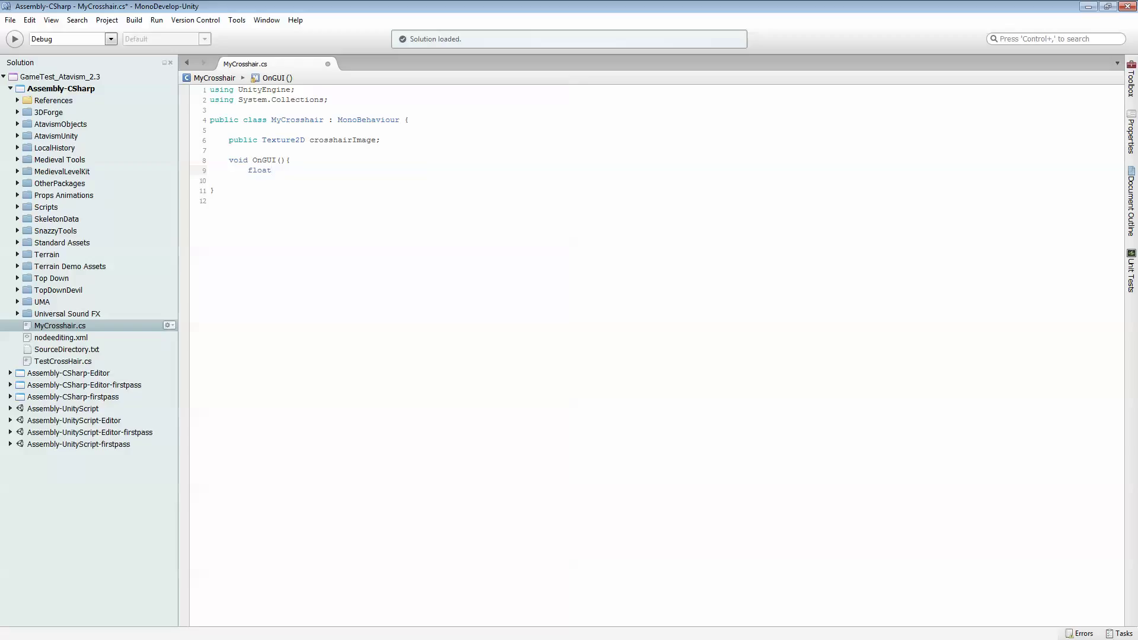
text(xMI)
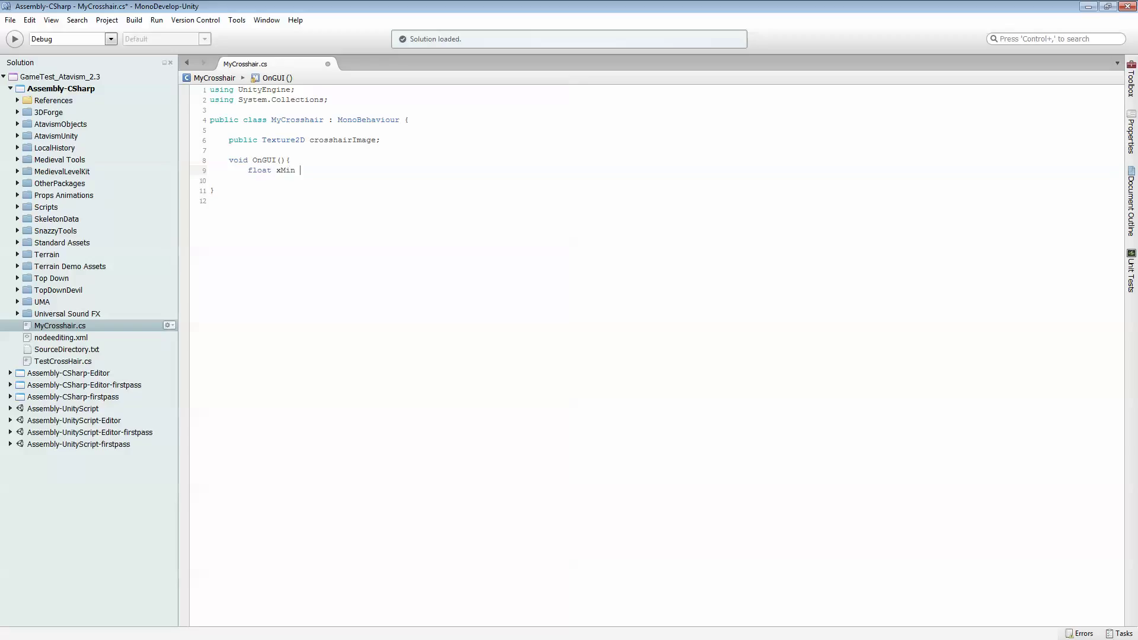
text(= ()
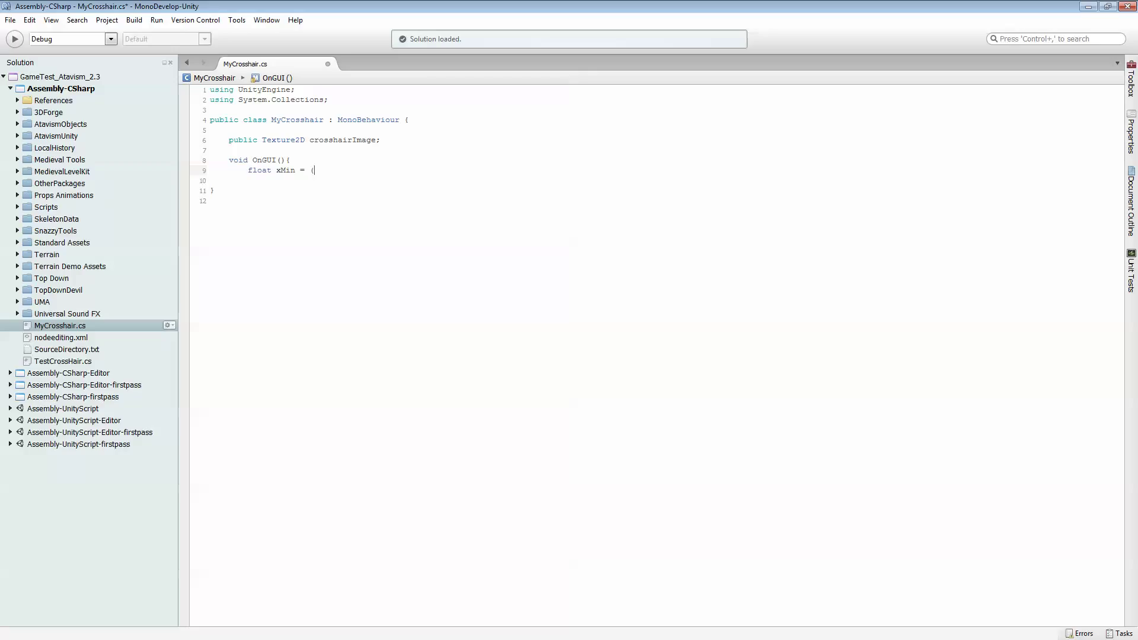
text(Scree)
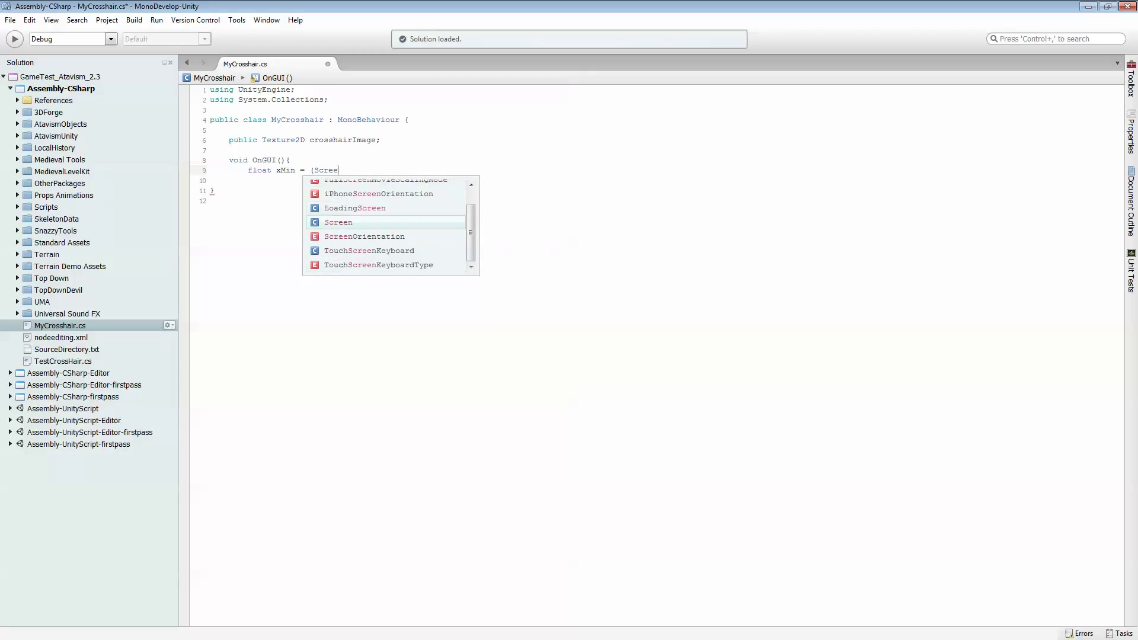
text(.)
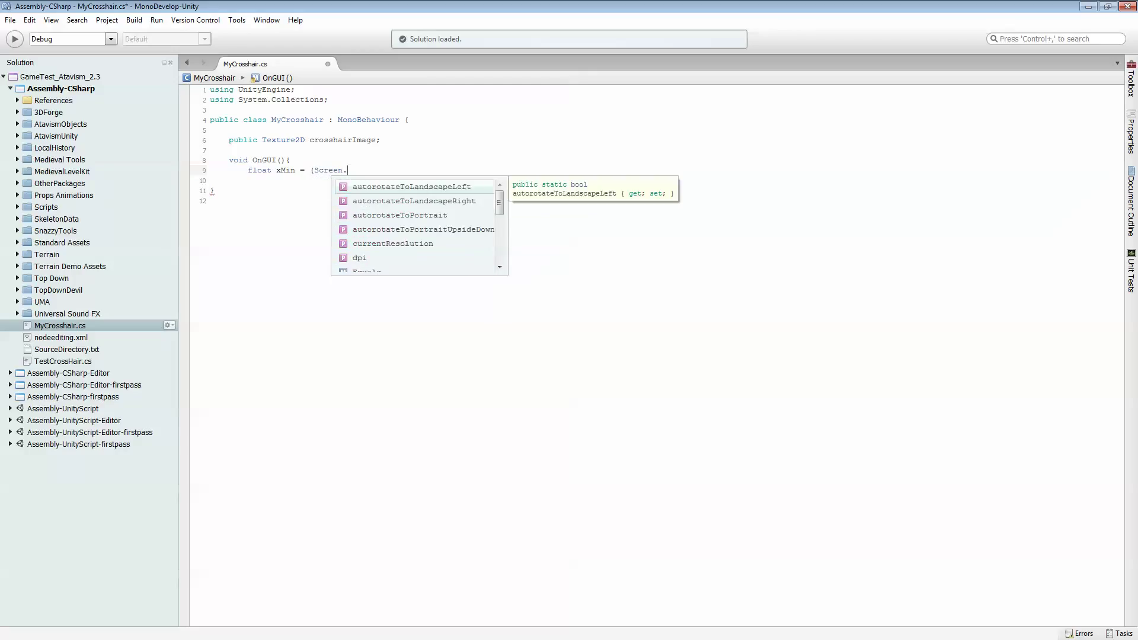
text(width)
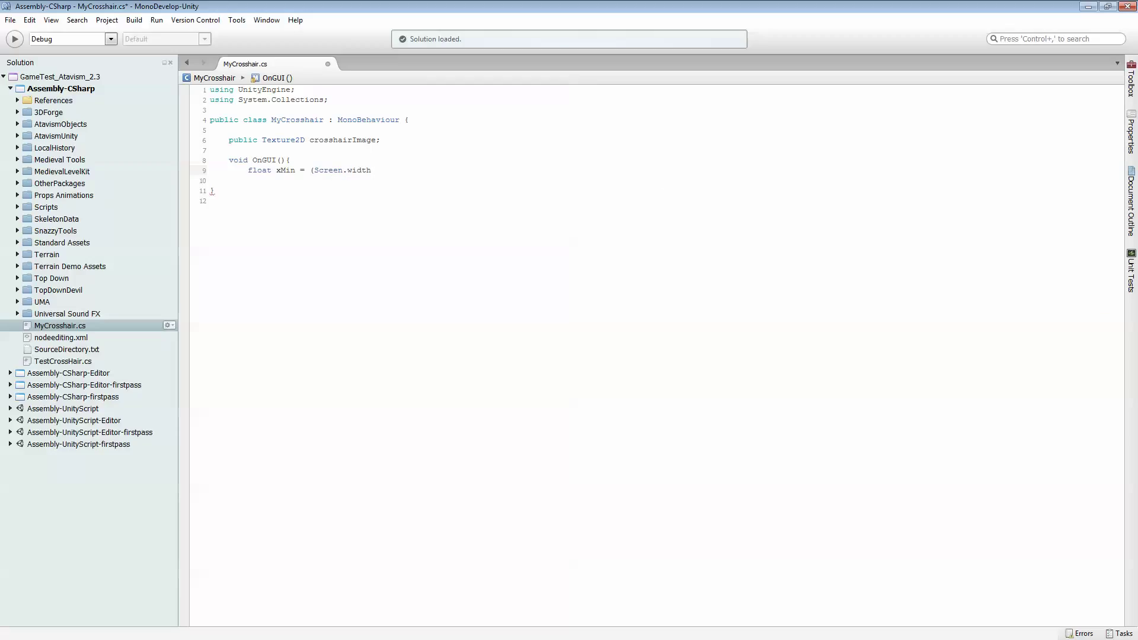
text(/2)
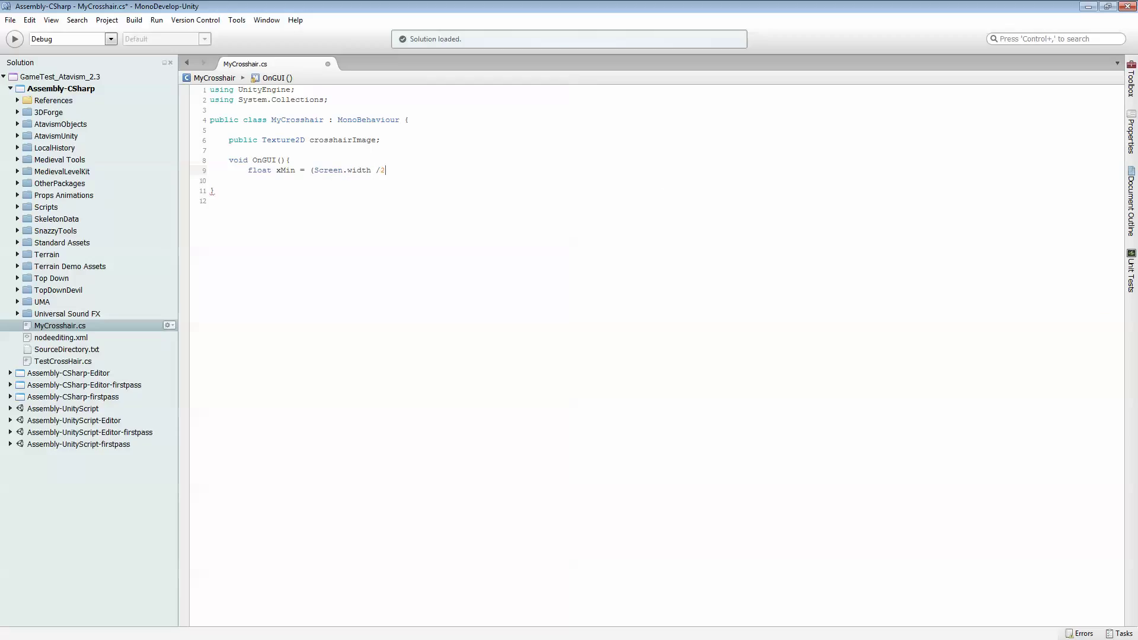
text() - (cro)
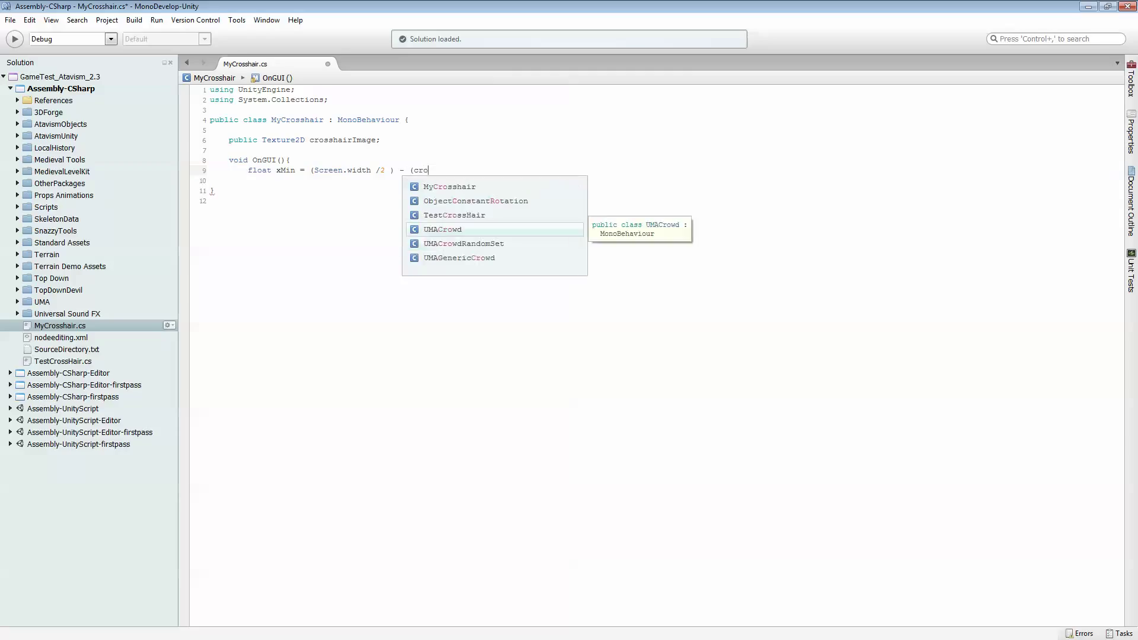
text(sshairIm)
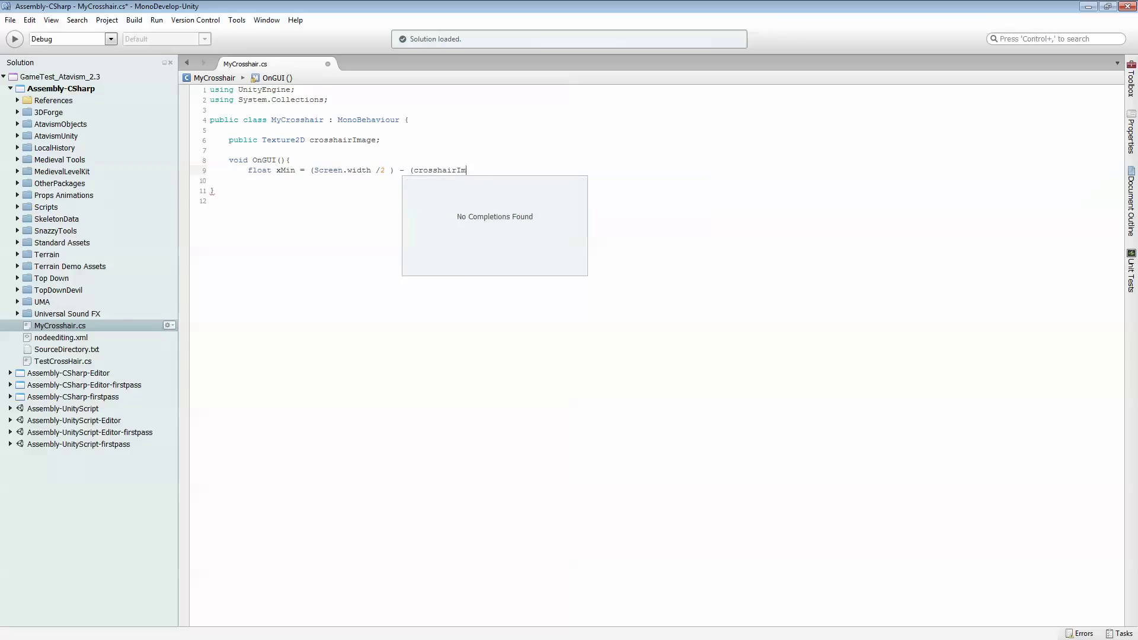
text(age.)
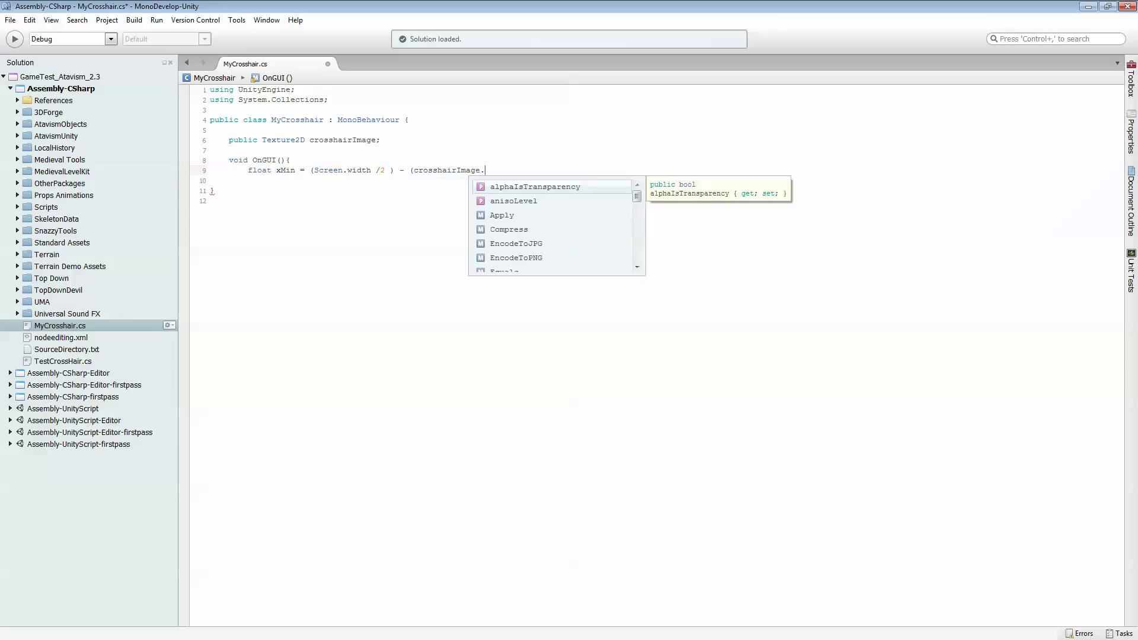
text(width)
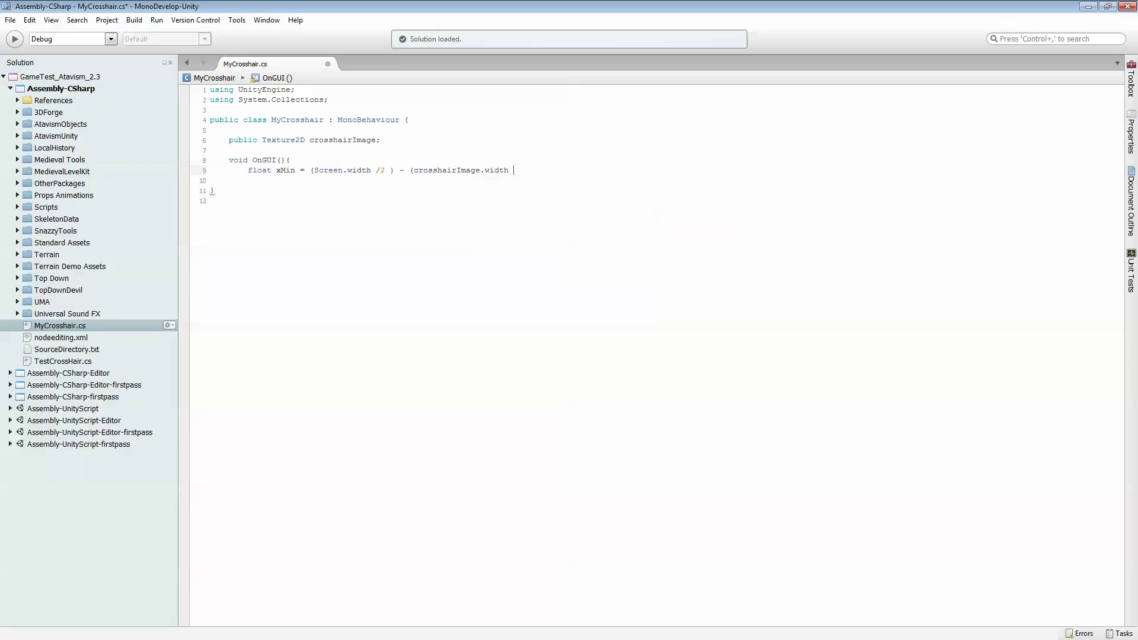
text(/2)
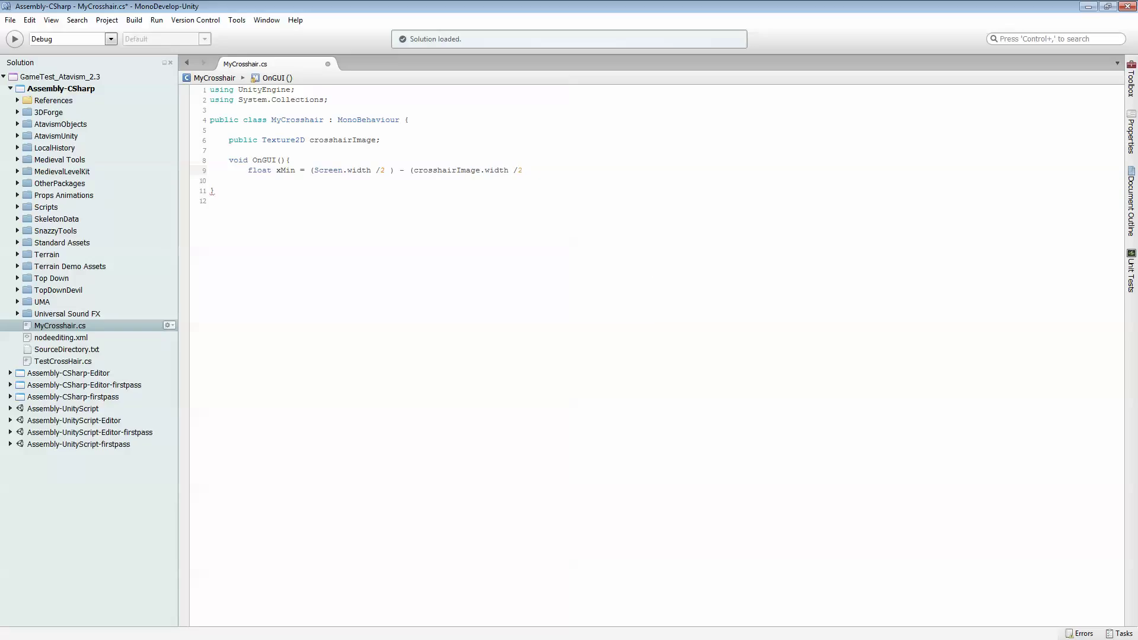
text();)
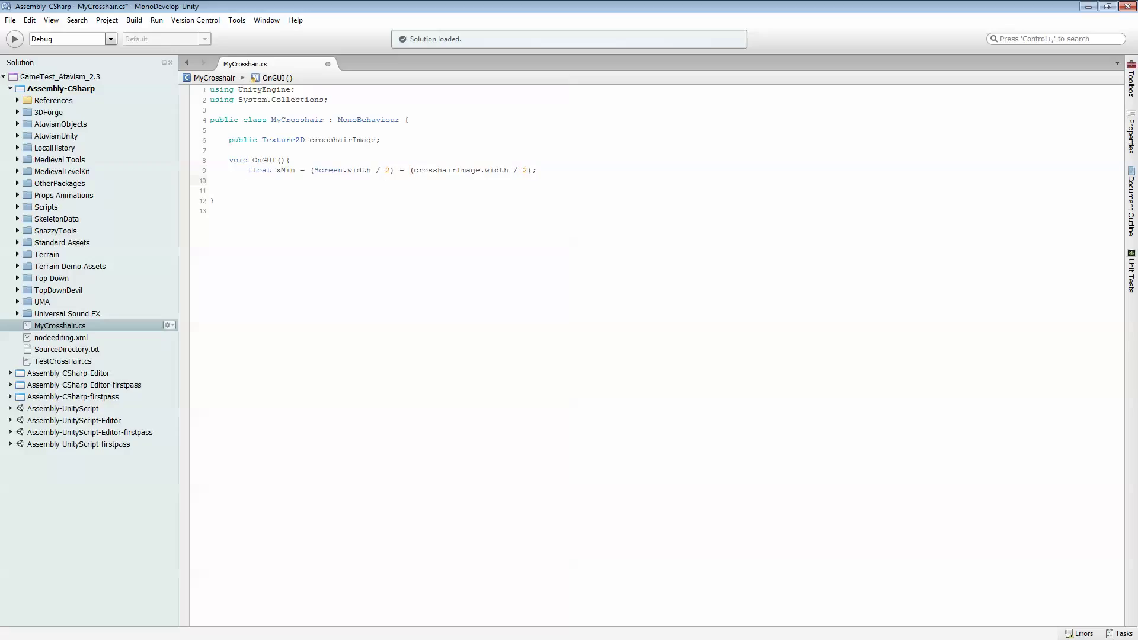
click(248, 181)
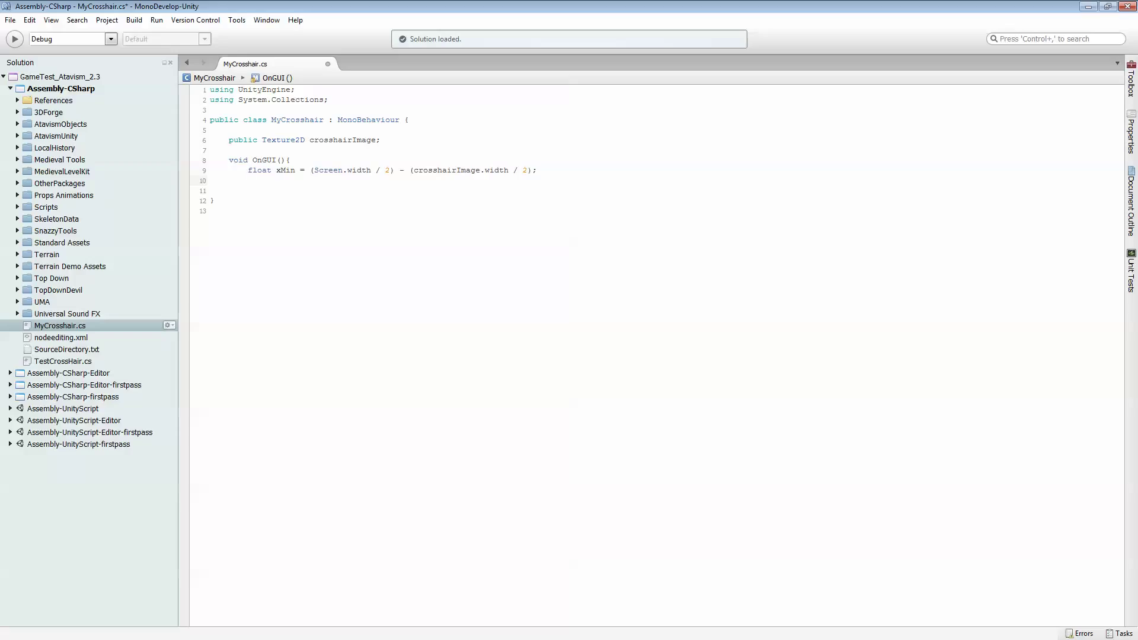
click(248, 181)
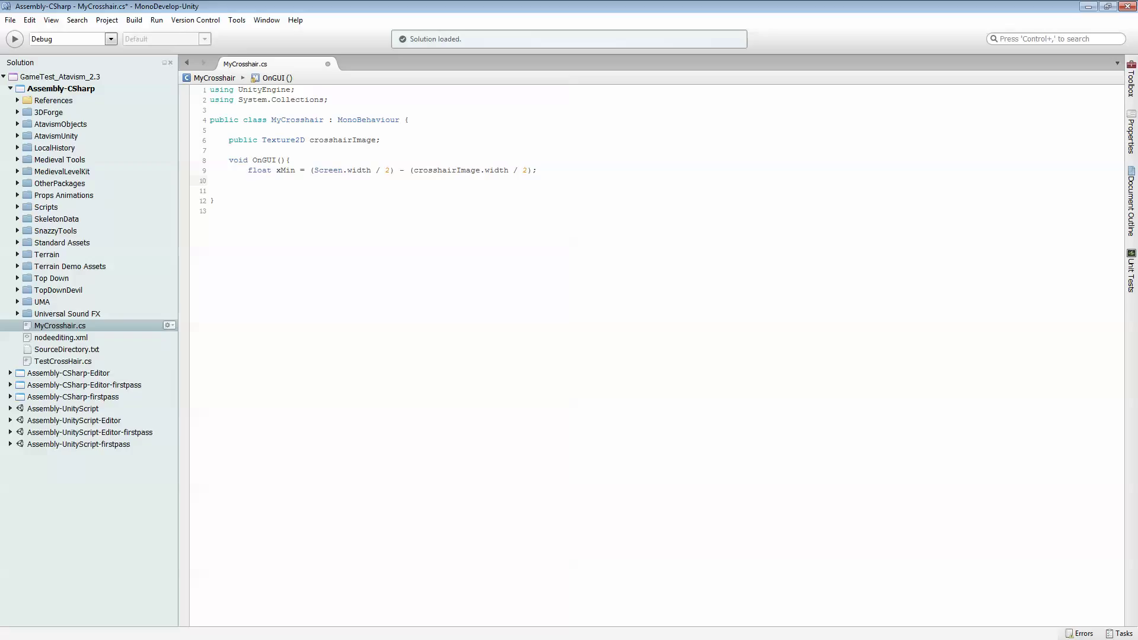
click(248, 180)
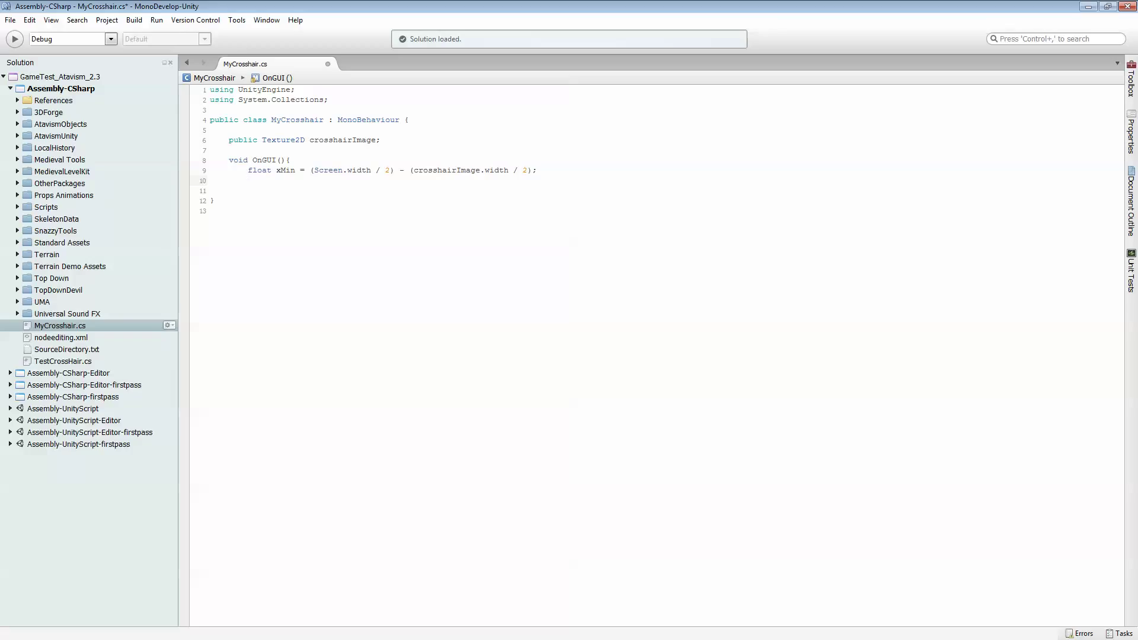
- Compute float yMin = (Screen.height / 2) - (crosshairImage.height / 2) inside OnGUI
text(float)
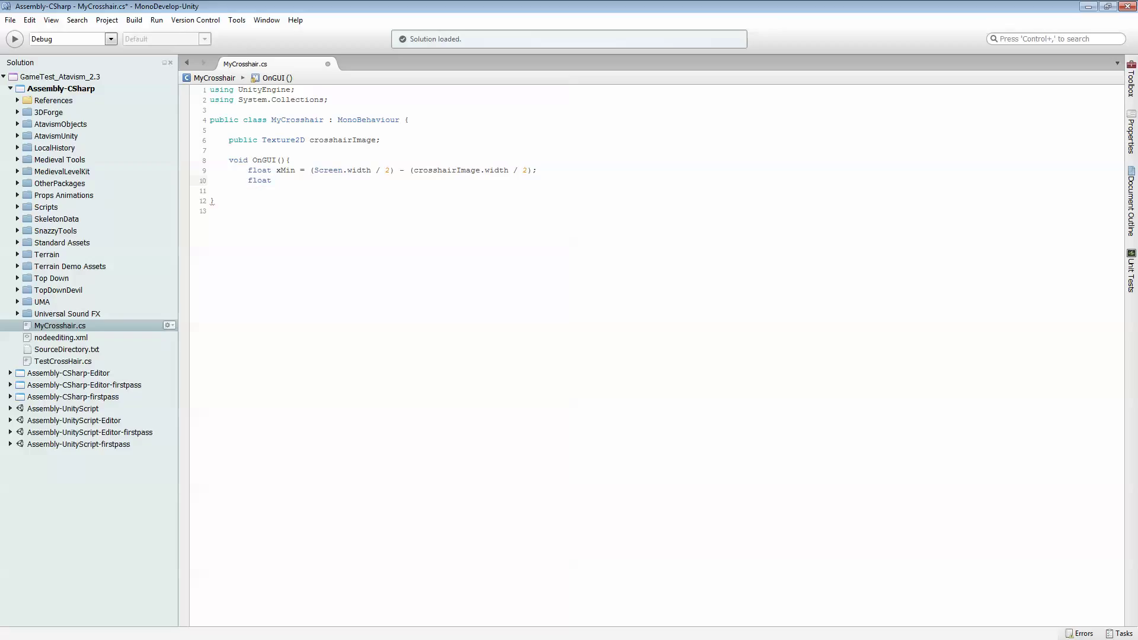
text(yMin)
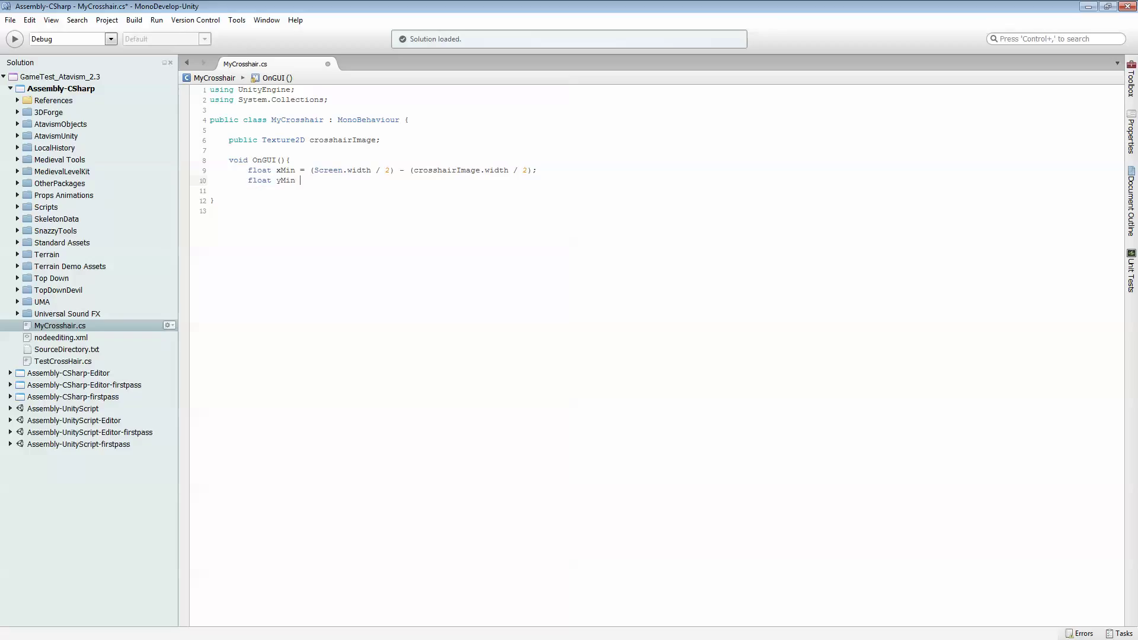
text((Screen.)
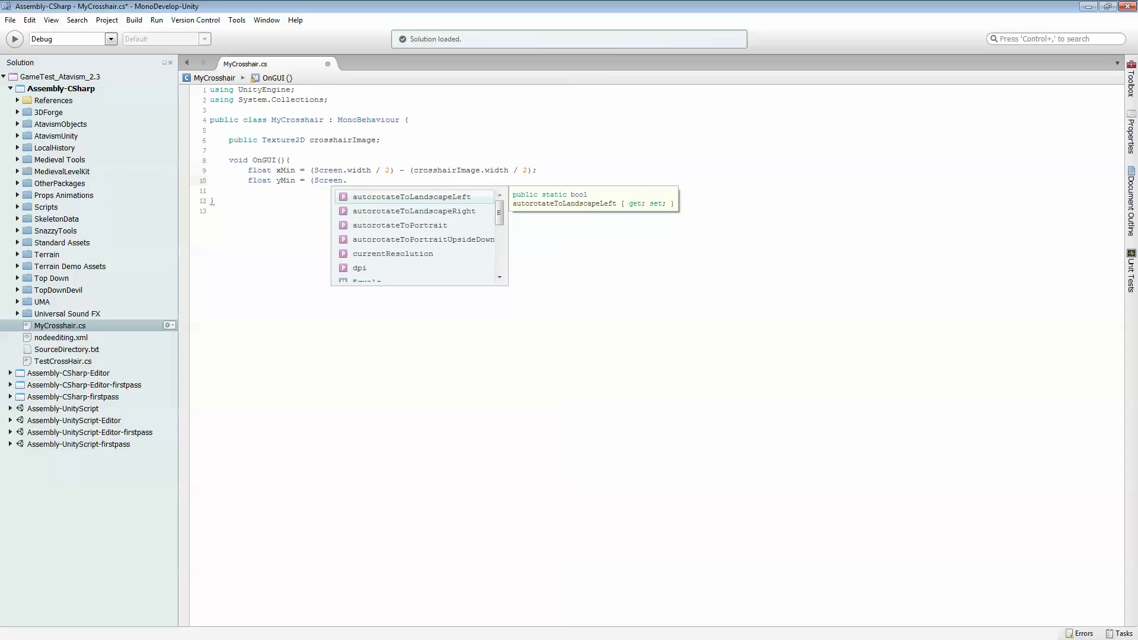
text(height /)
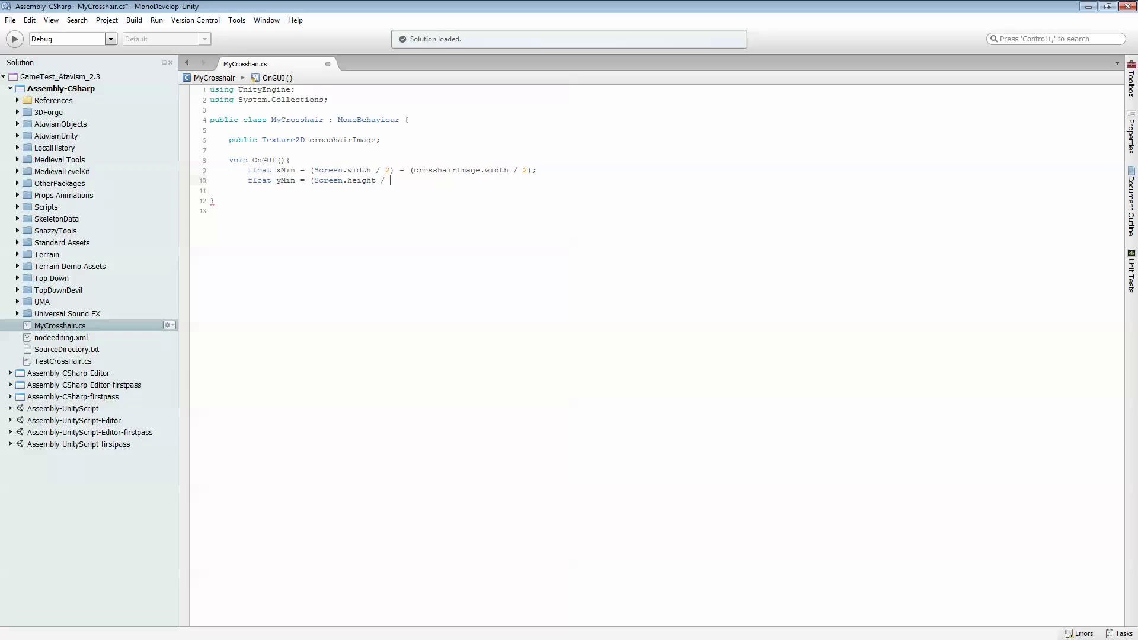
text(2) -)
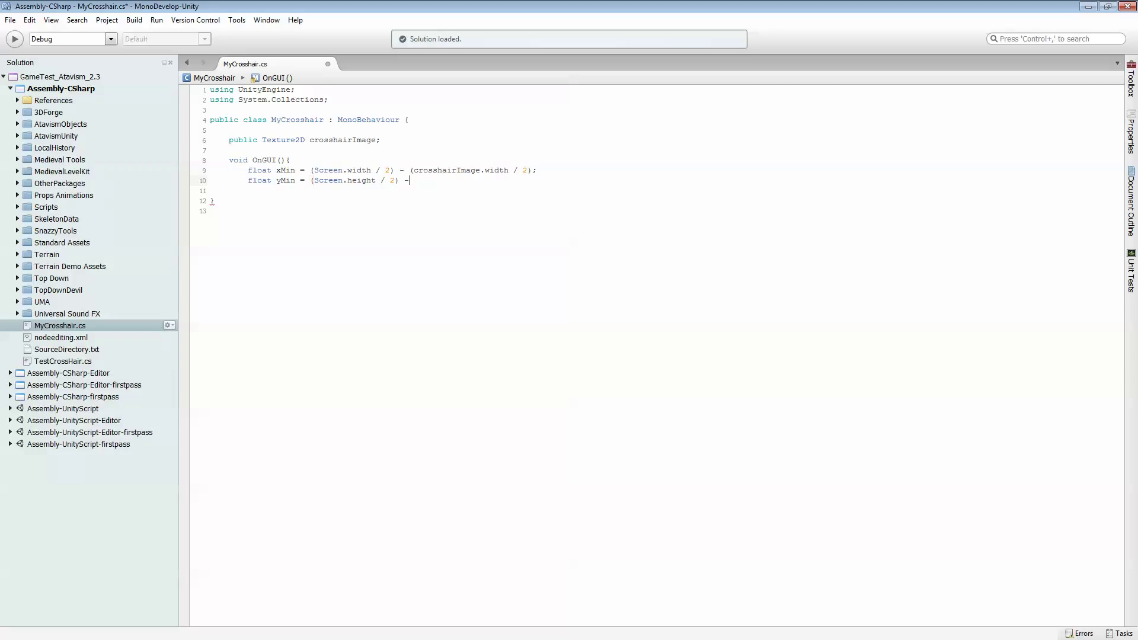
text((cross)
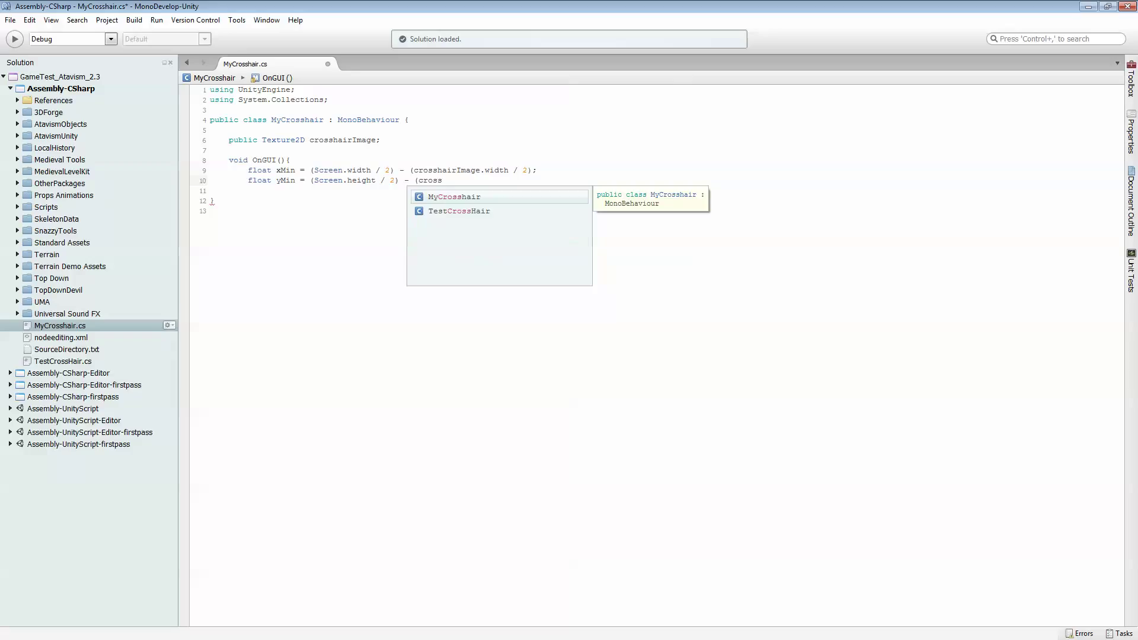
text(hairIm)
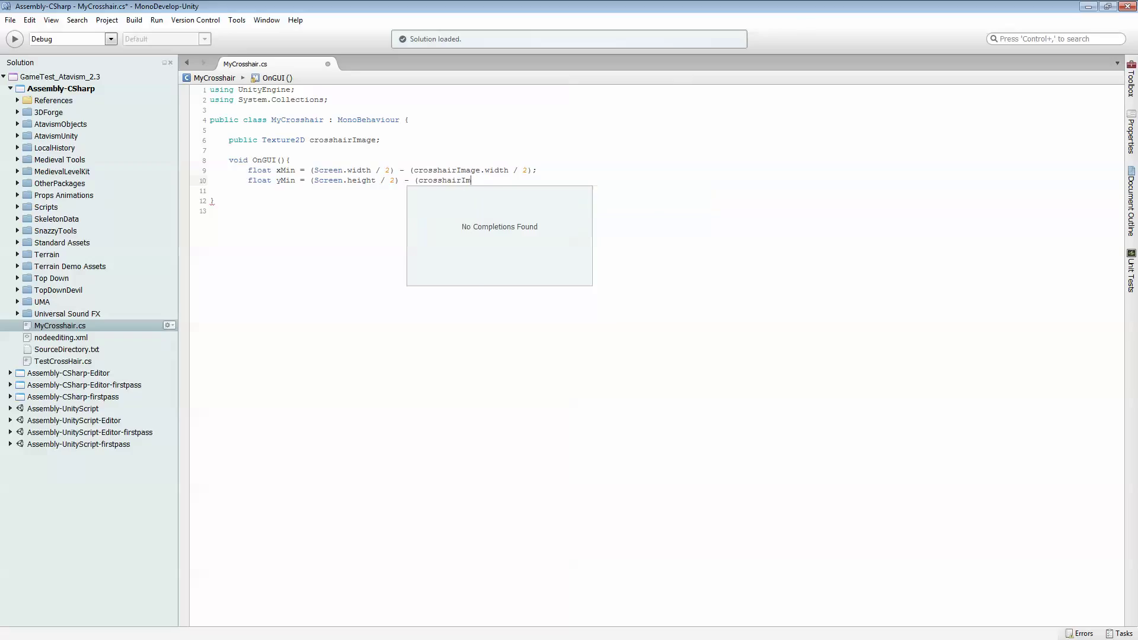
text(age)
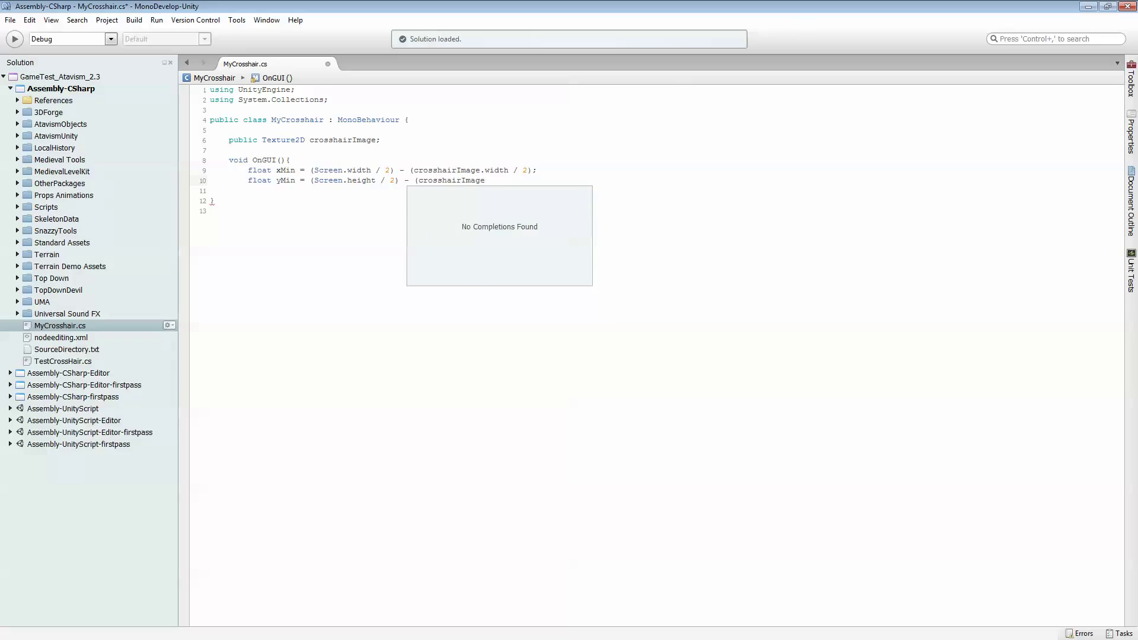
text(height / 2)
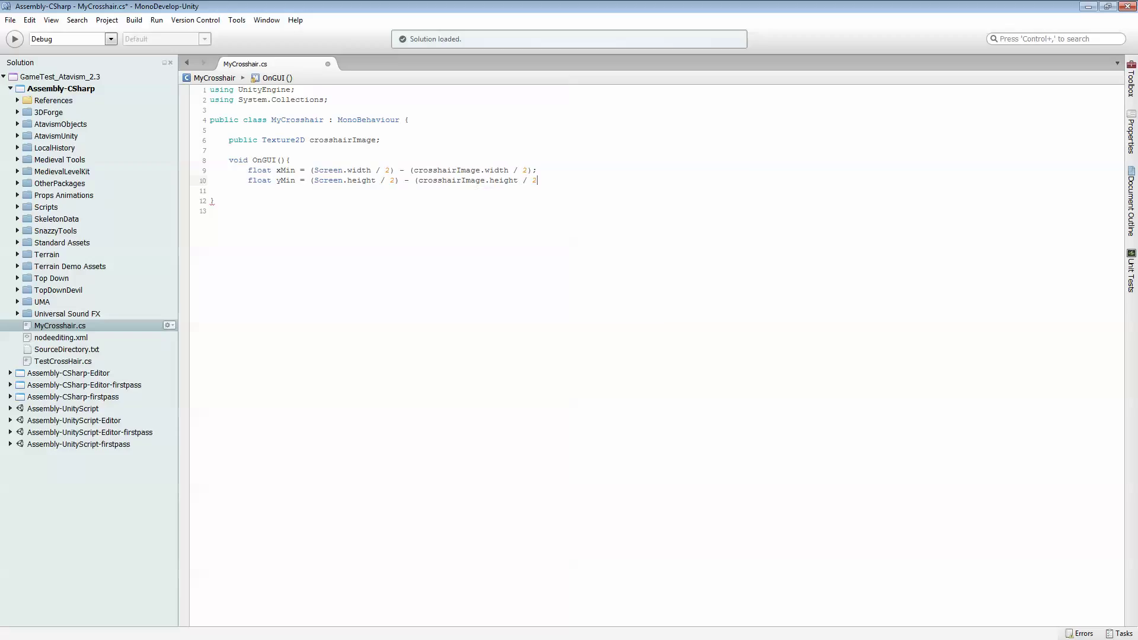
text(;)
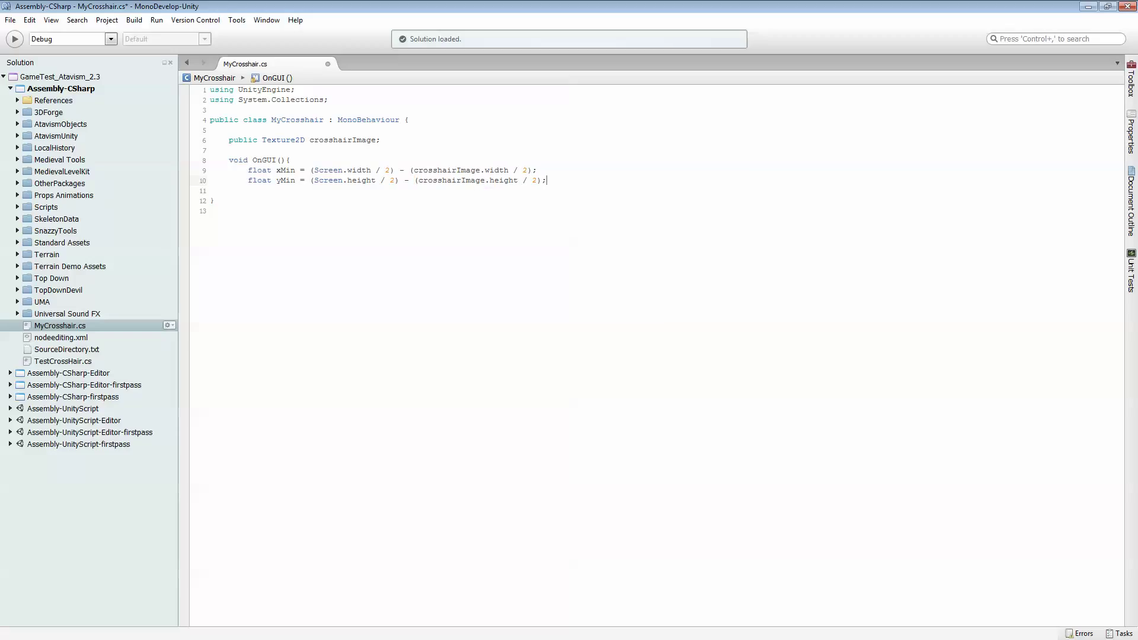
key(Return)
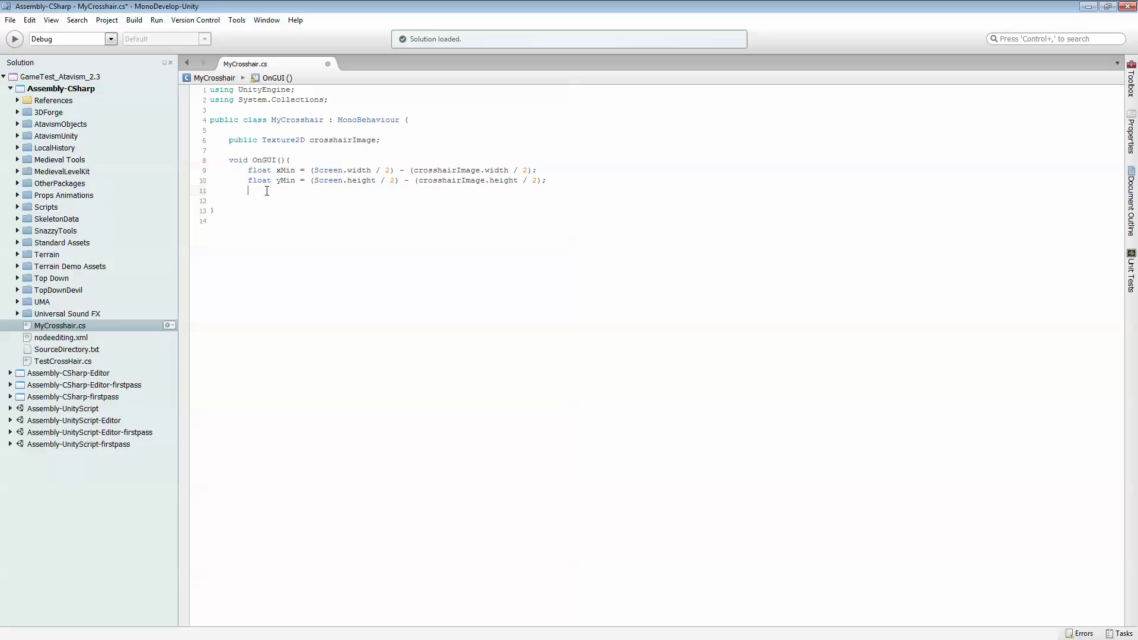
- Draw crosshairImage with GUI.DrawTexture in a new Rect at xMin, yMin sized to the image's width and height
text(GUI)
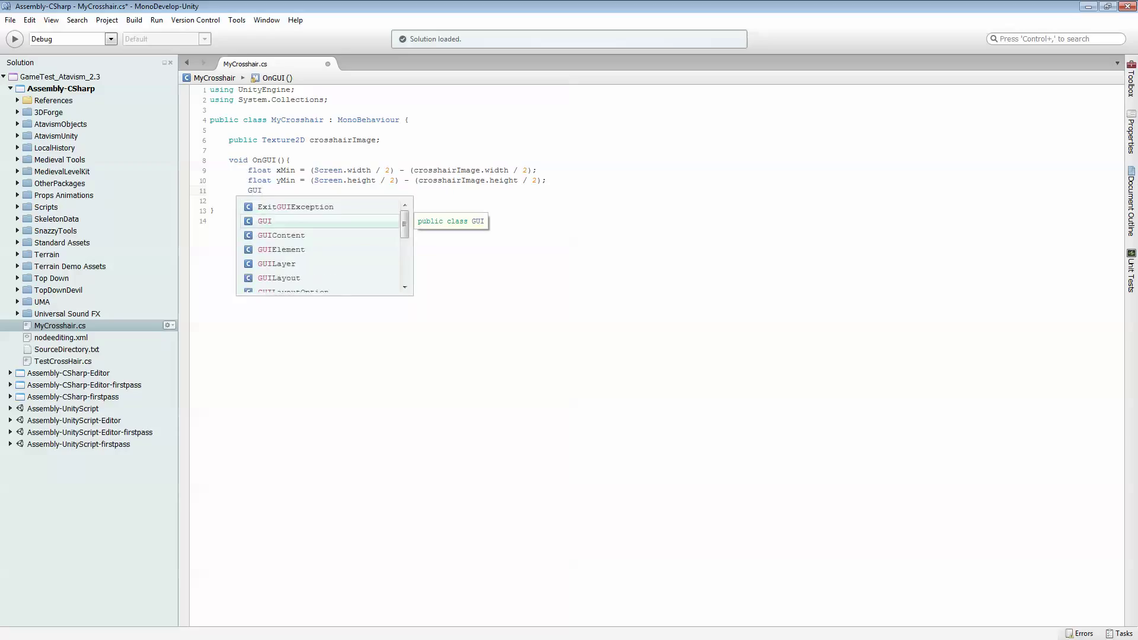
text(.DRA)
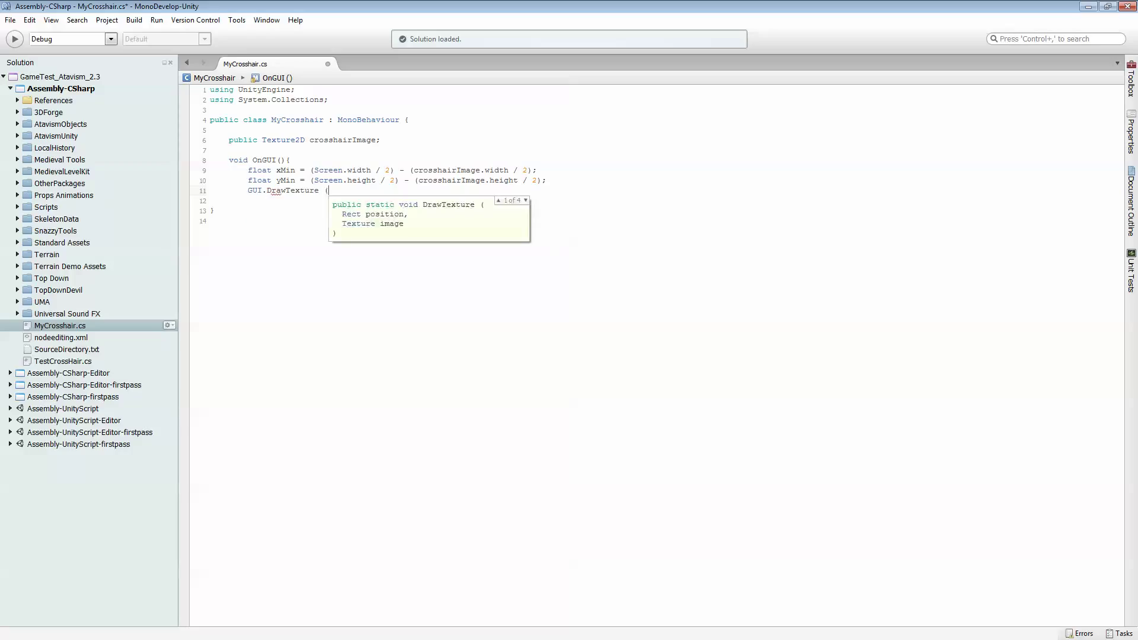
text(new()
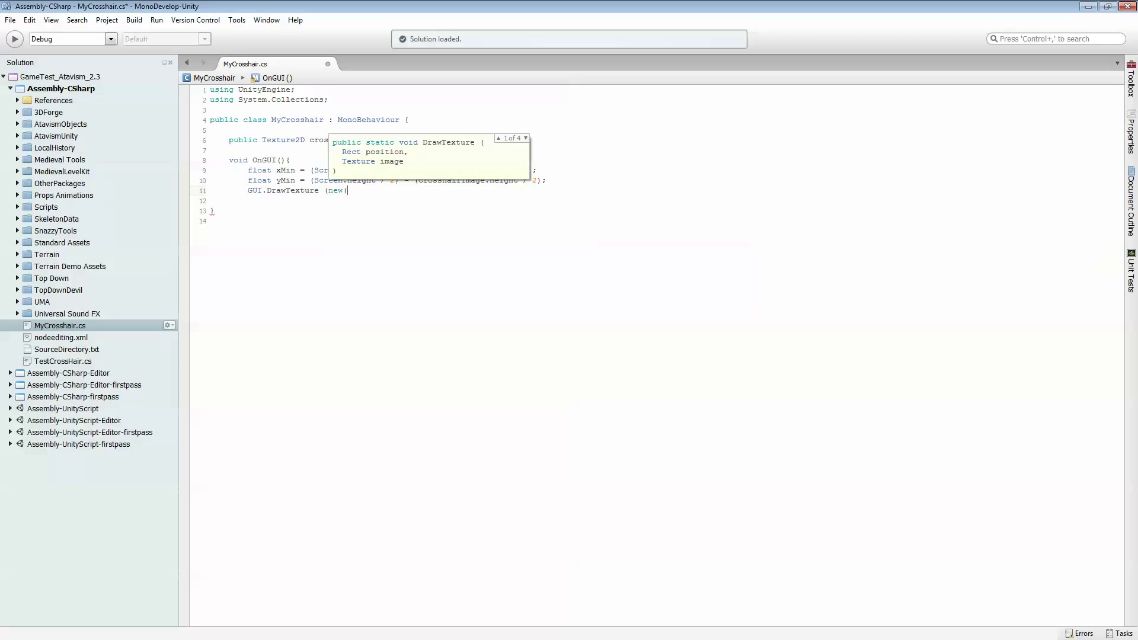
text(xMin, yMin)
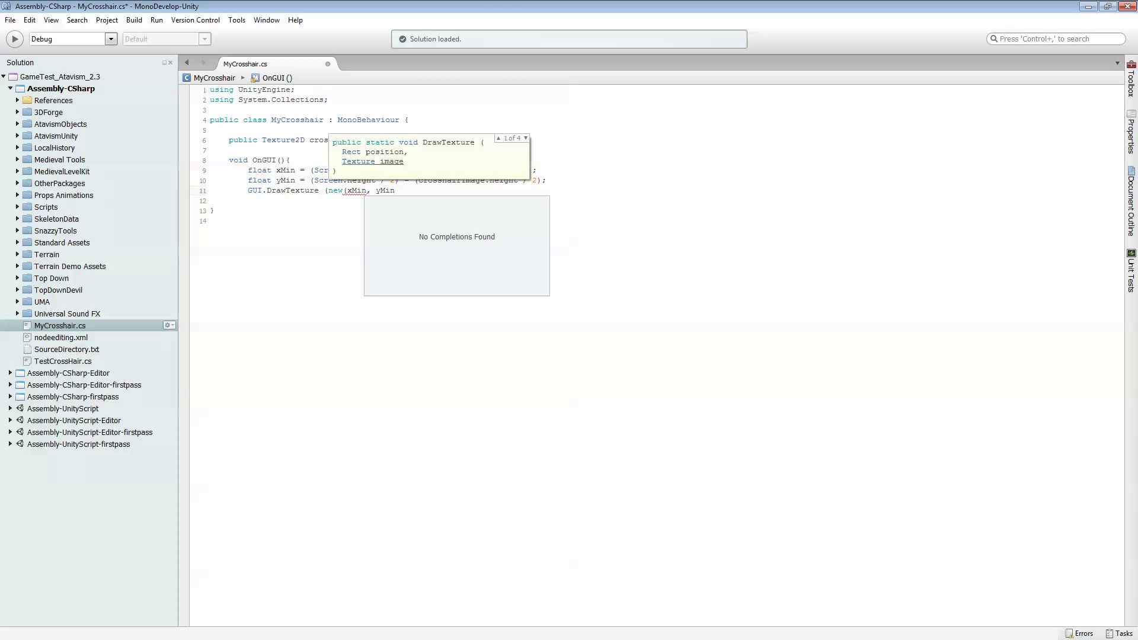
text(,)
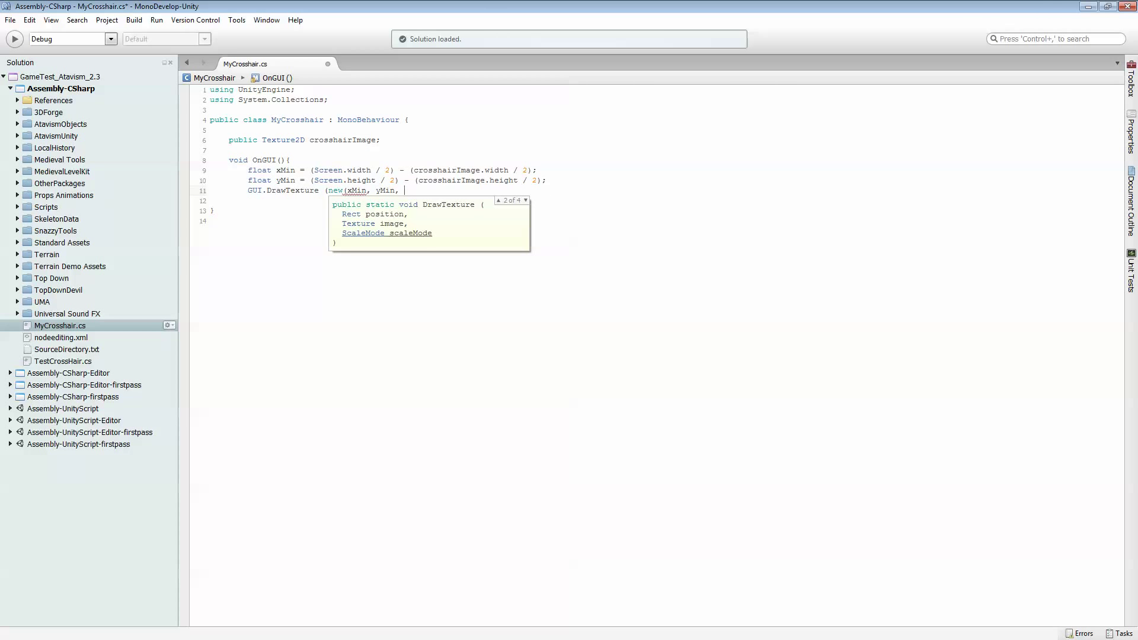
text(crosshairIm)
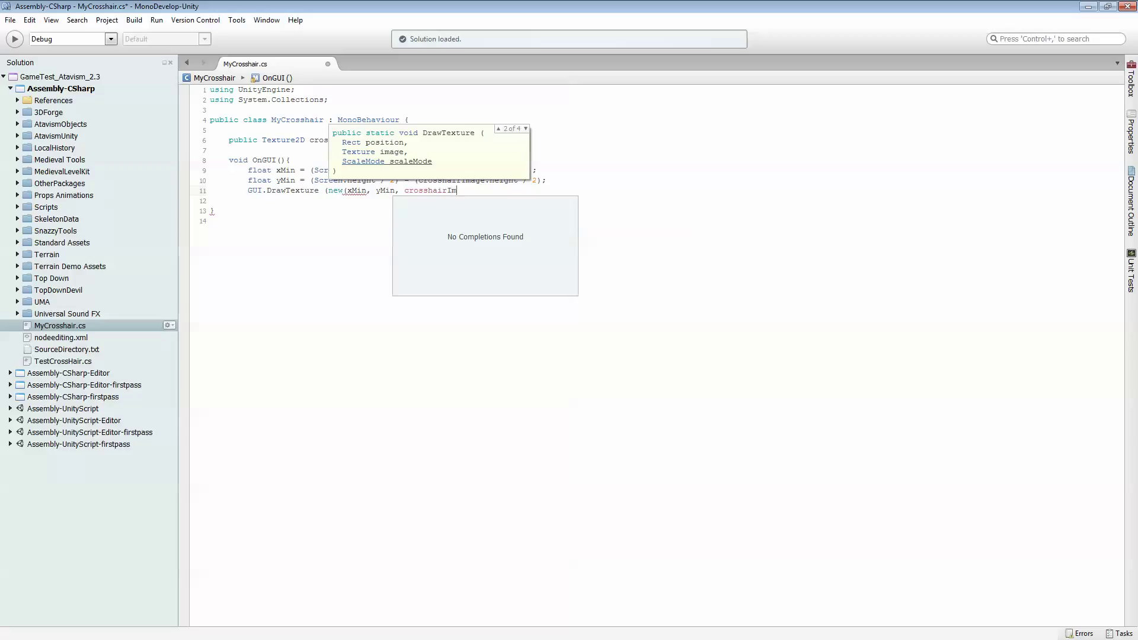
text(age)
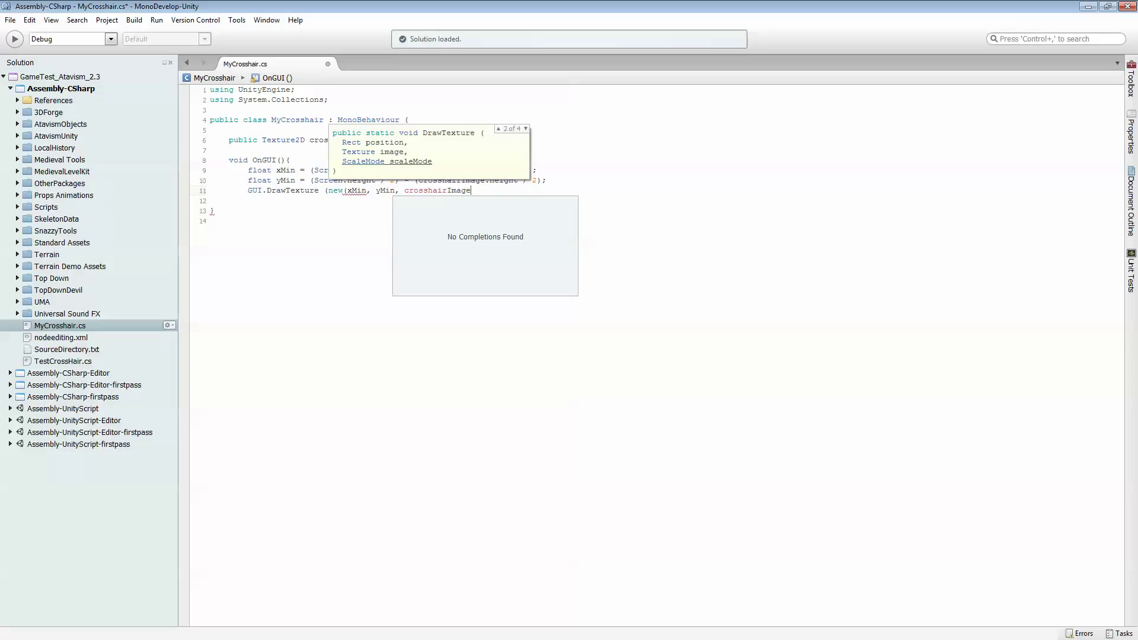
text(.)
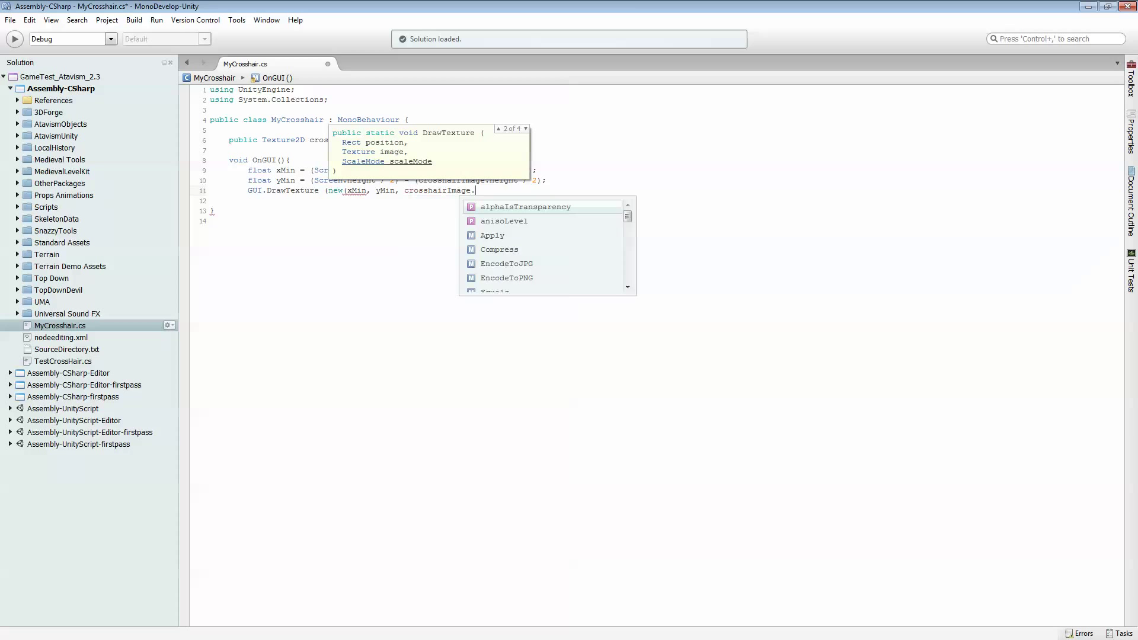
text(wid)
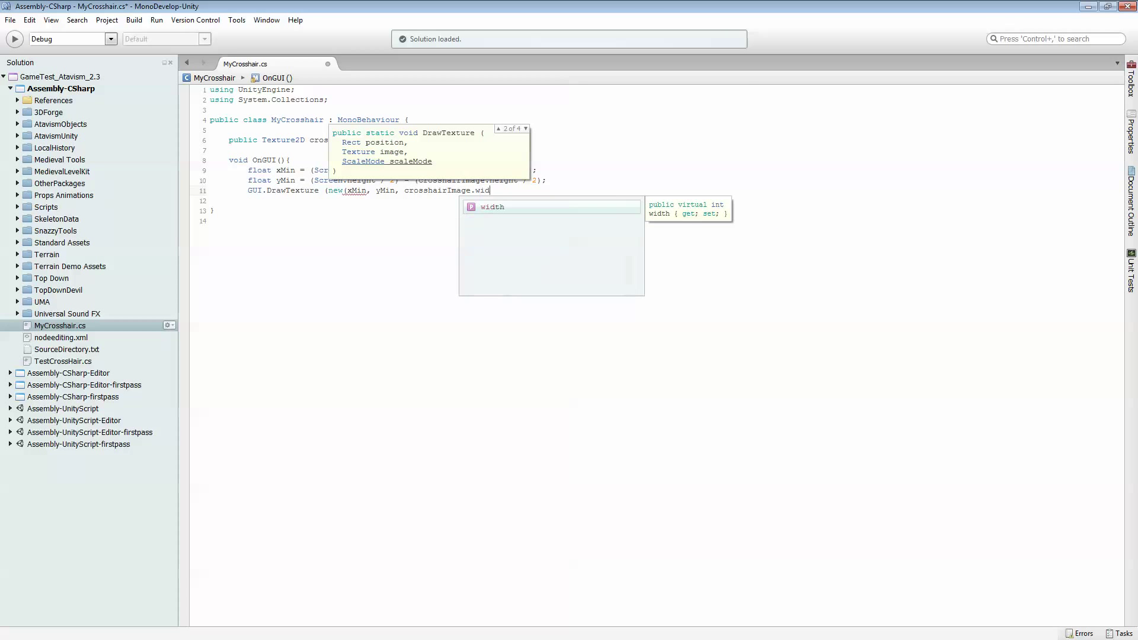
text(th, crosshairImage)
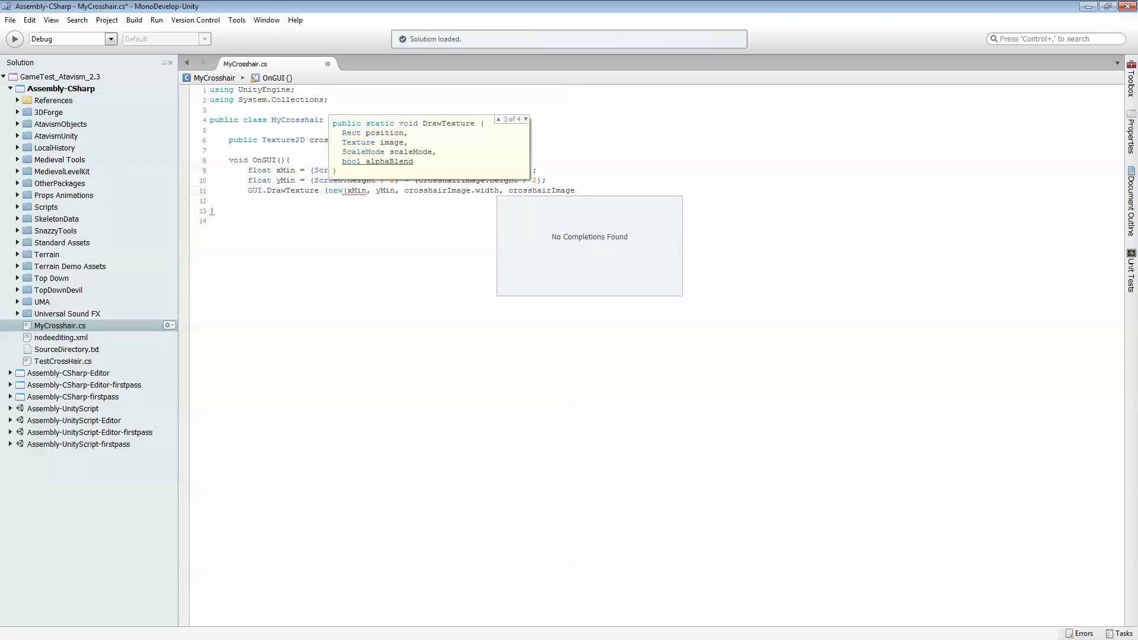
text(height),)
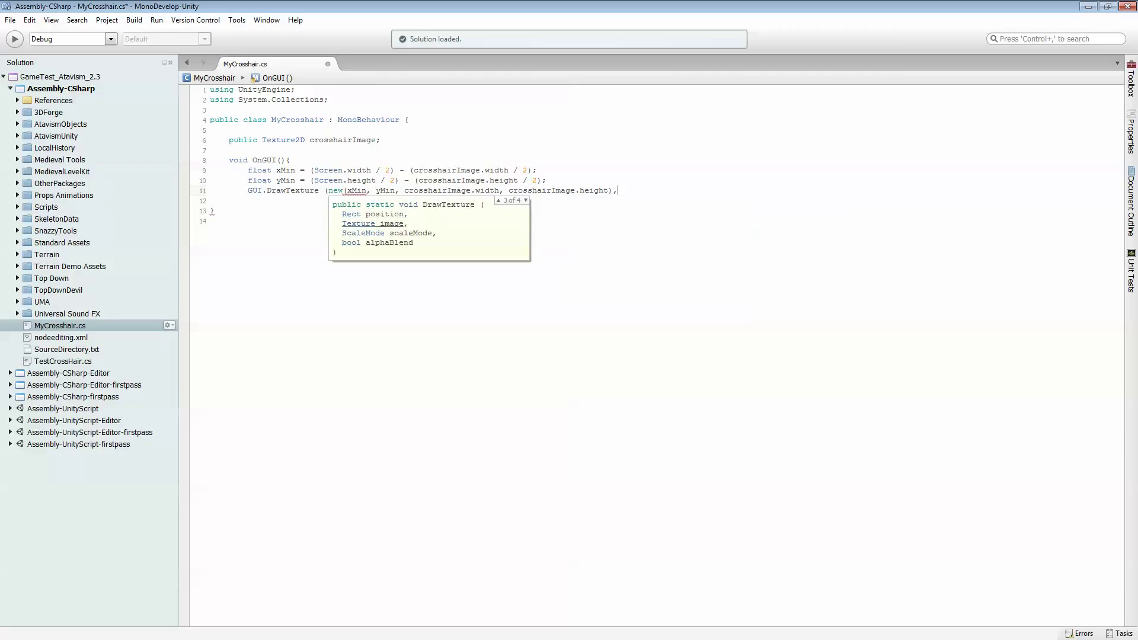
text(crosshairImage);)
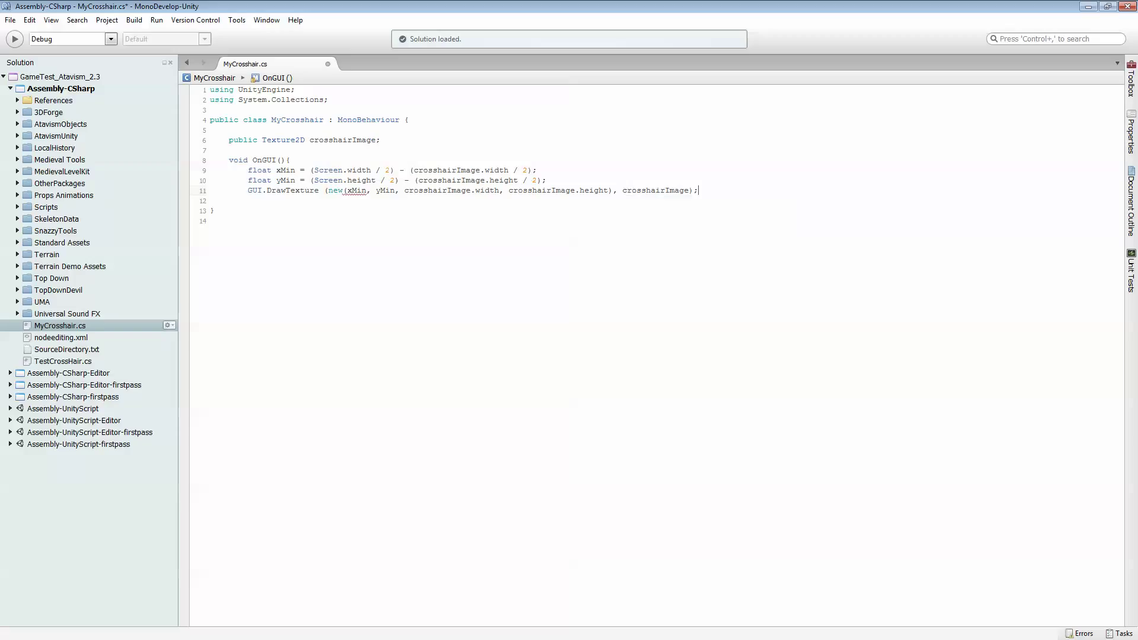
text( Rect)
key(Return)
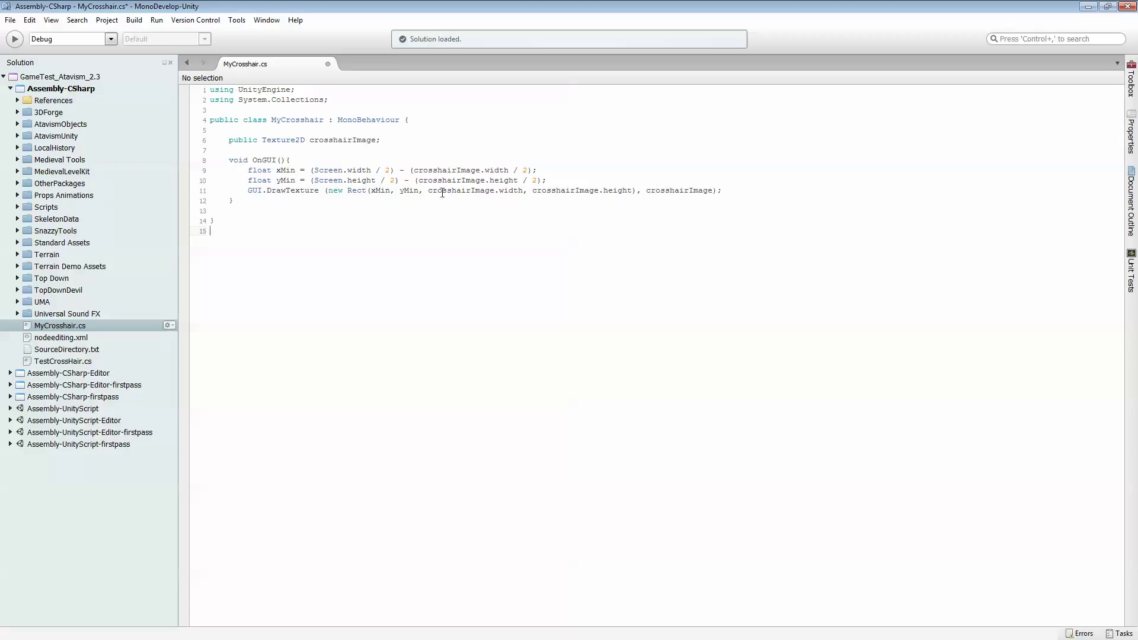
mouse_move(491, 261)
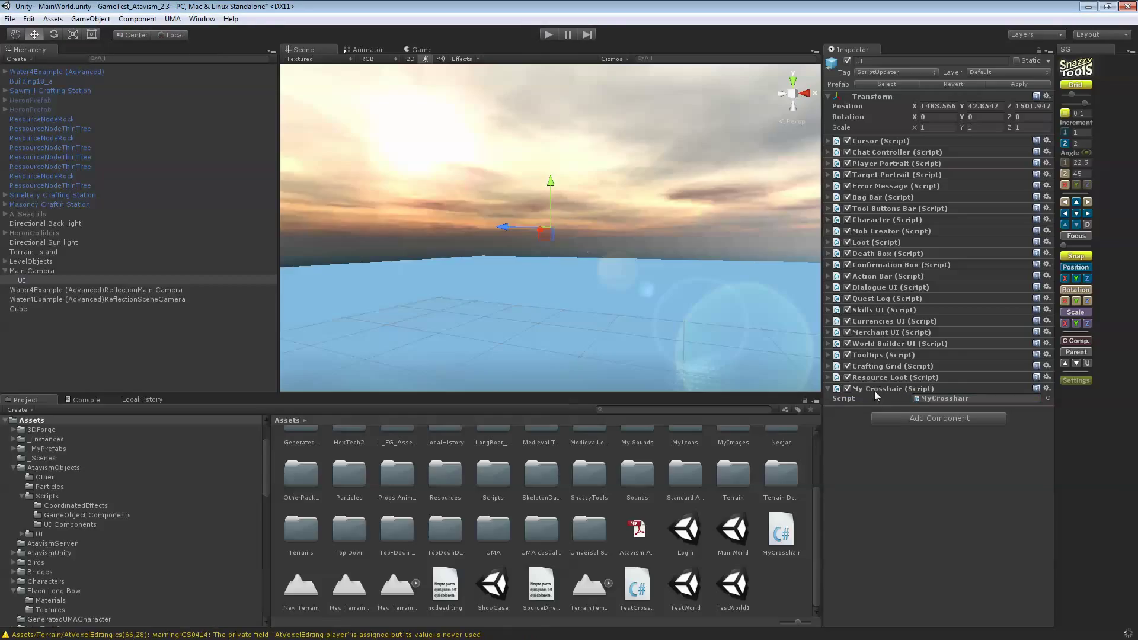
- Check the UI object's My Crosshair component shows an empty Crosshair Image slot and browse to Assets/MyImages
click(780, 527)
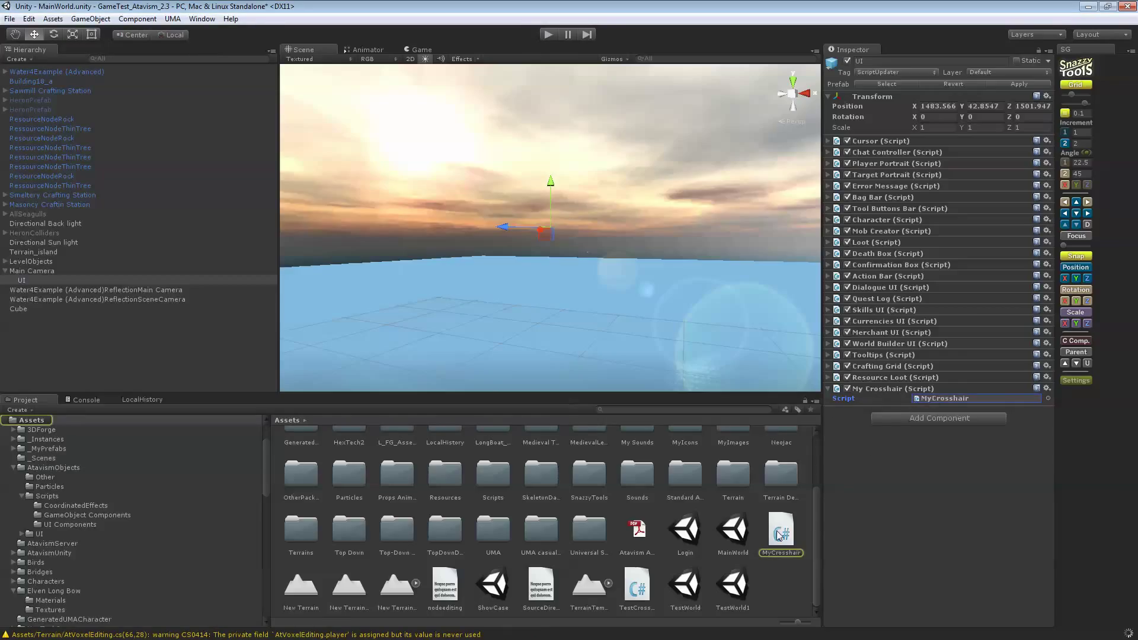
right_click(780, 530)
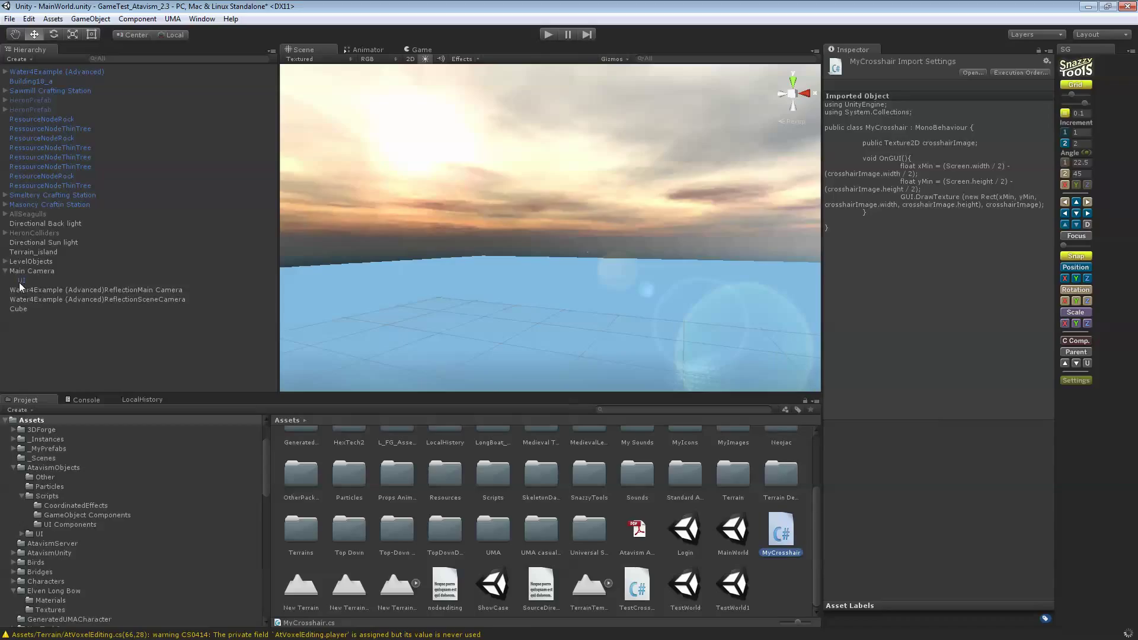
click(20, 280)
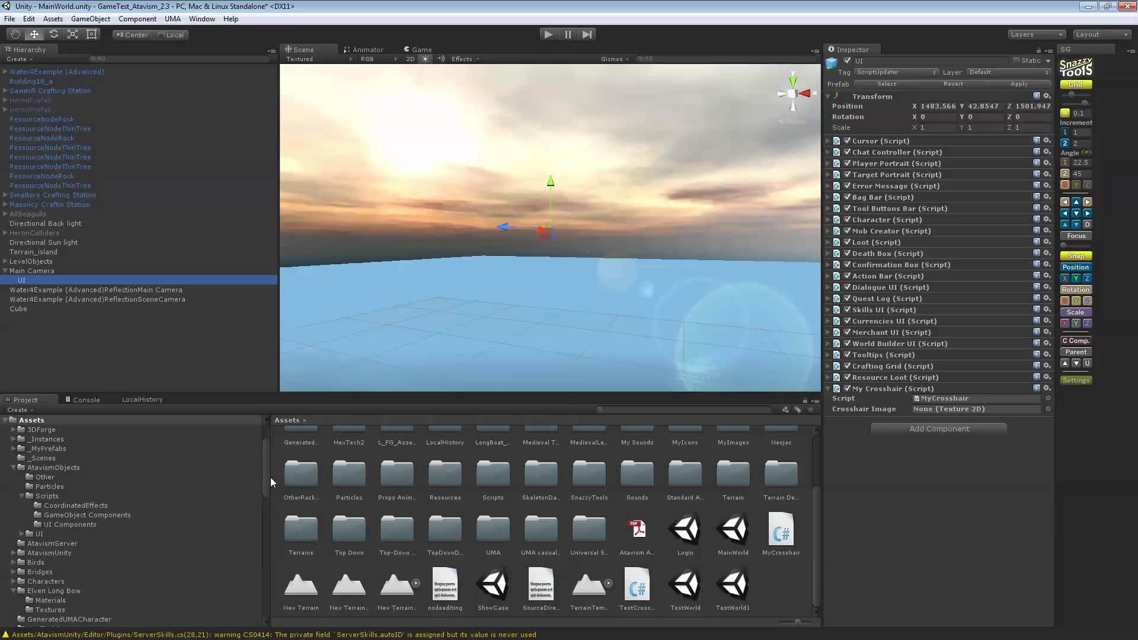
scroll(down, 3)
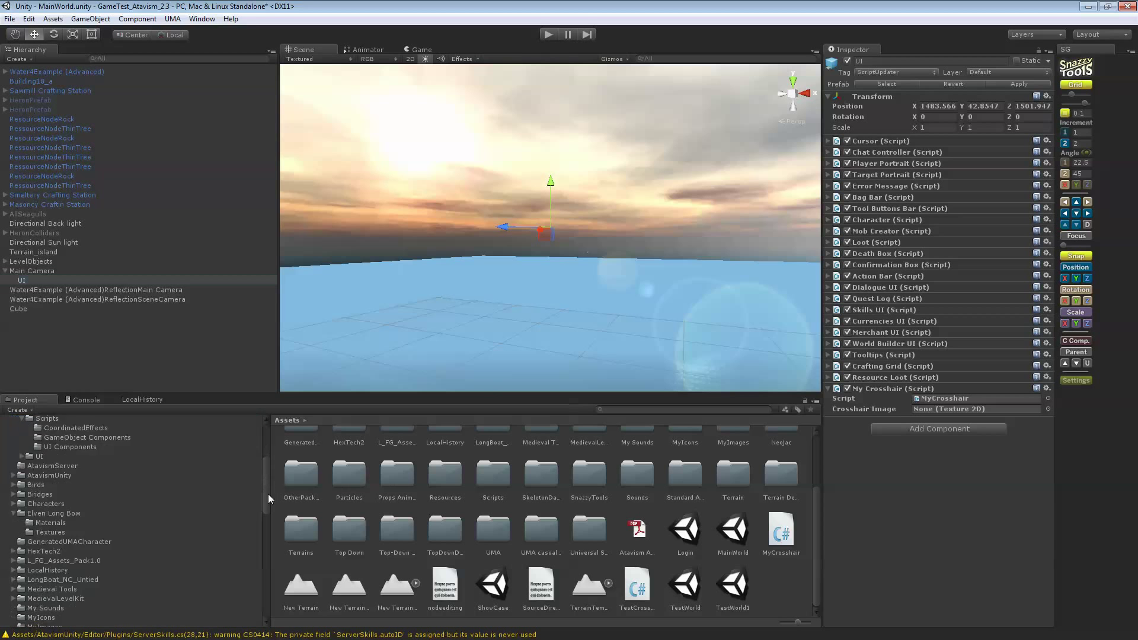
scroll(down, 3)
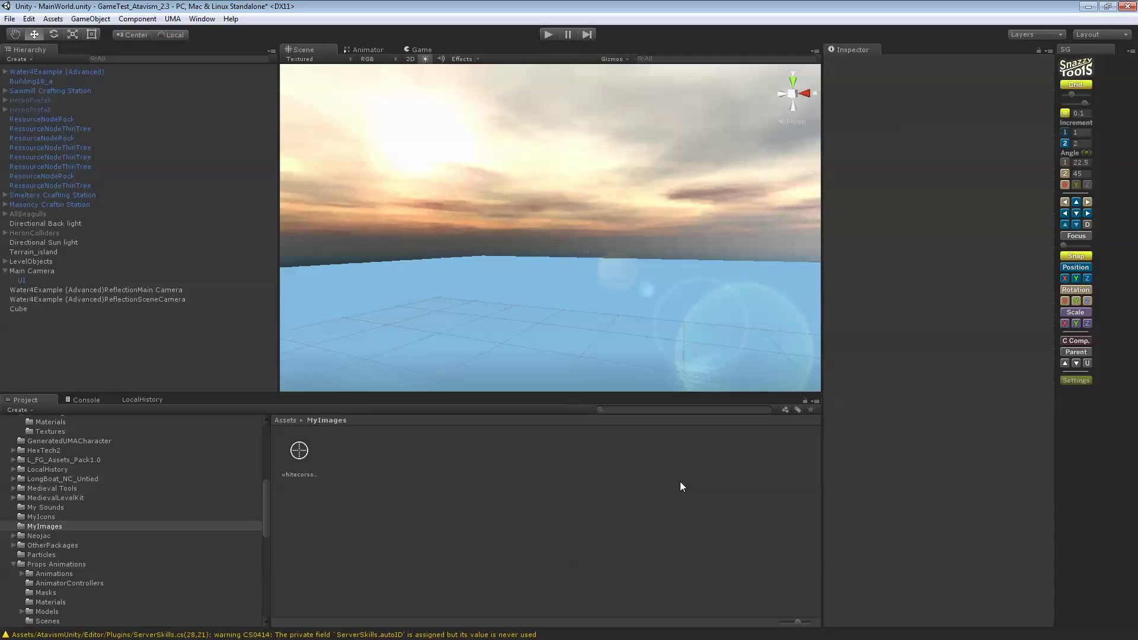
mouse_move(64, 442)
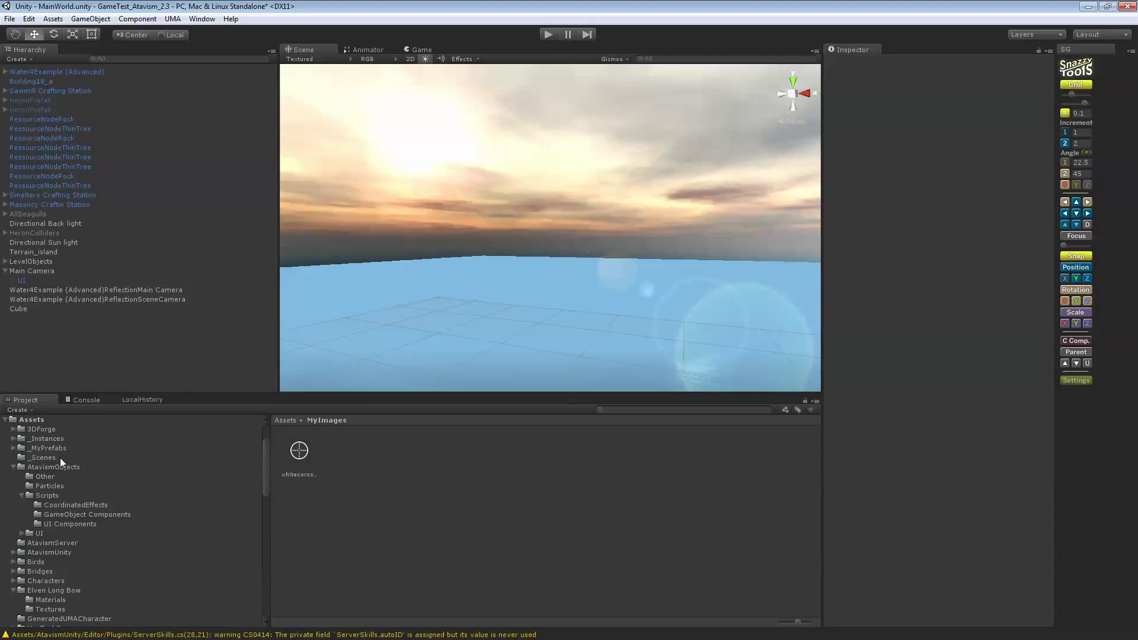
- Open the Login scene from the _Scenes folder
click(41, 457)
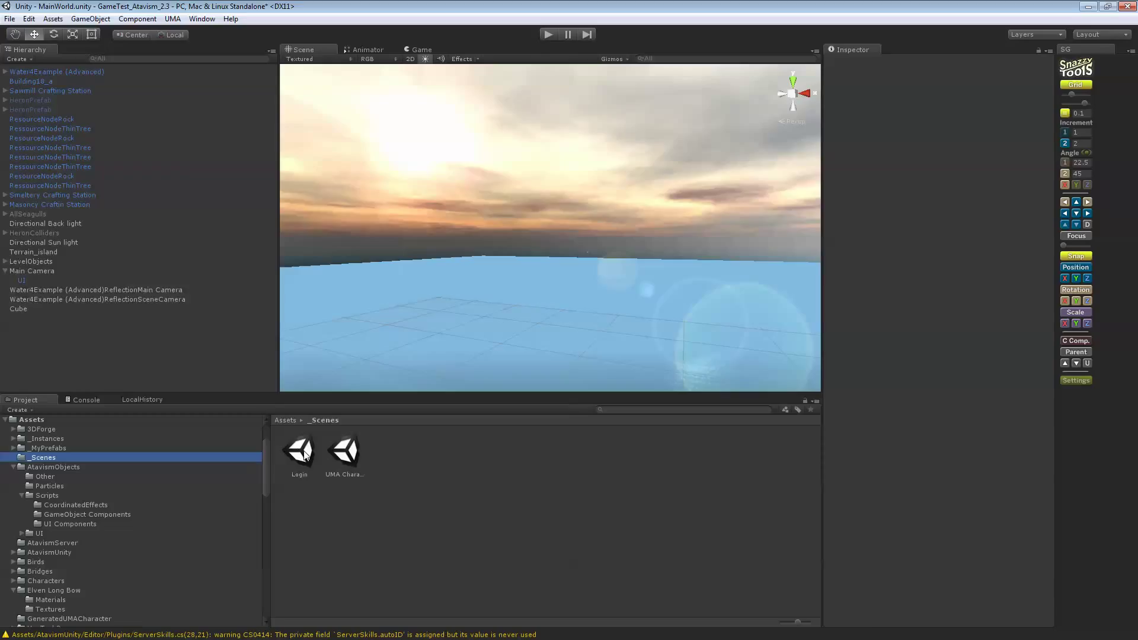
double_click(299, 448)
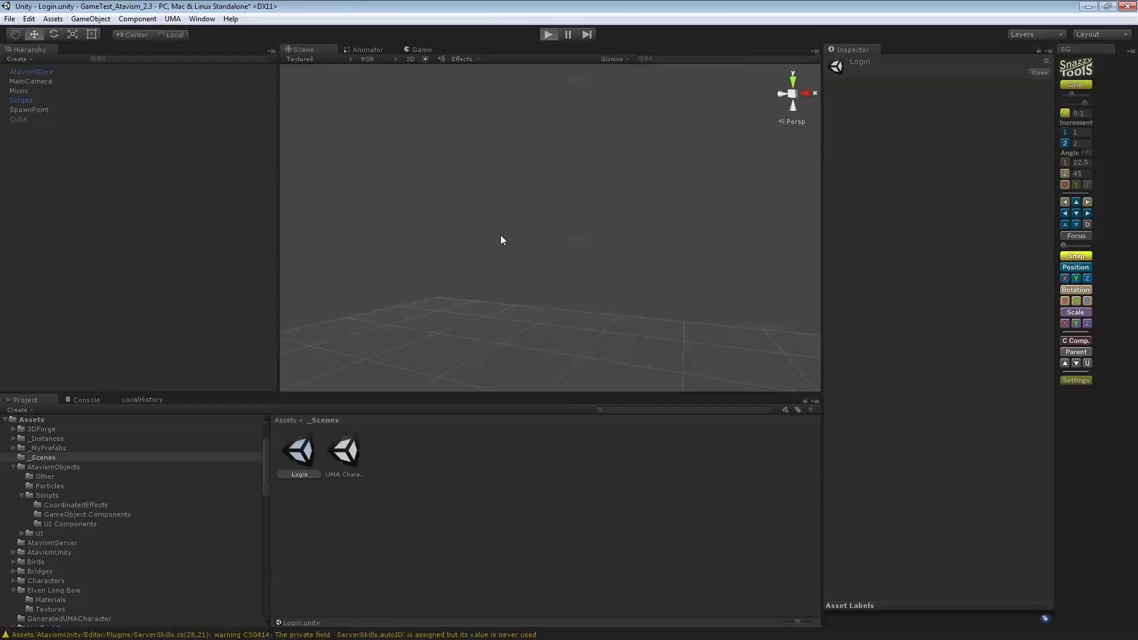
- Play the game, log in as New1 and enter the world with a character to test the crosshair
click(548, 33)
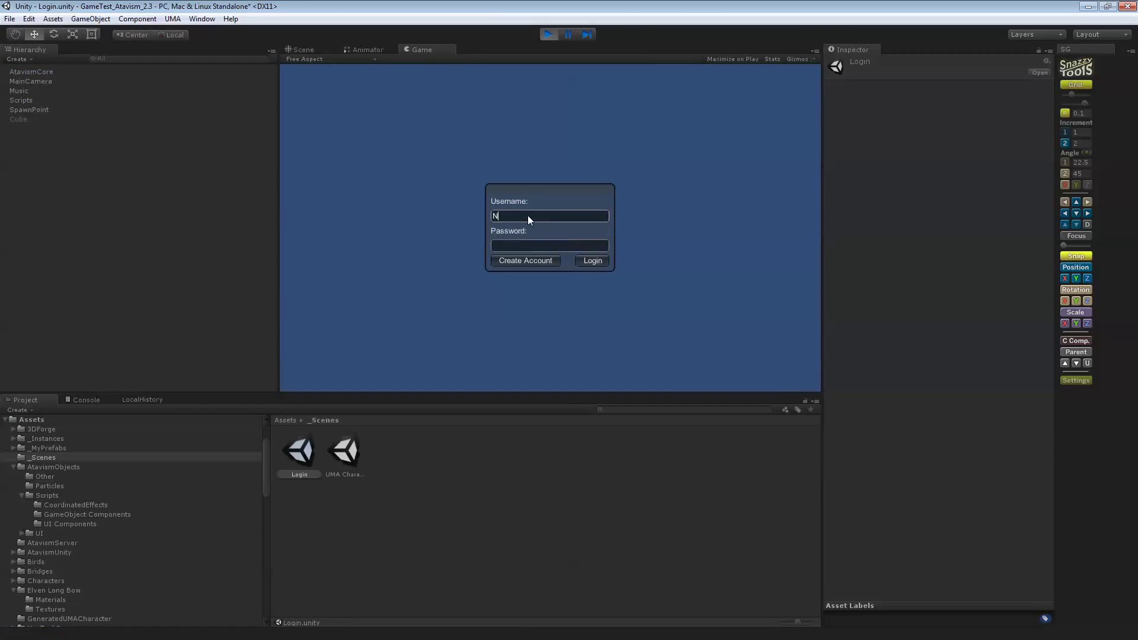
text(ew1)
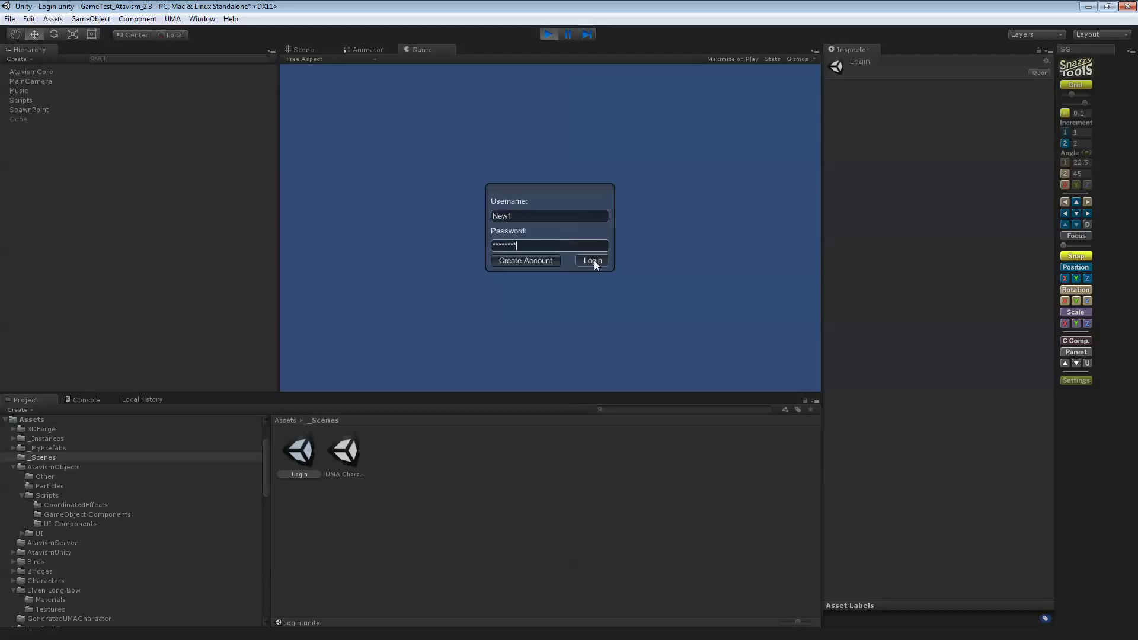
click(592, 260)
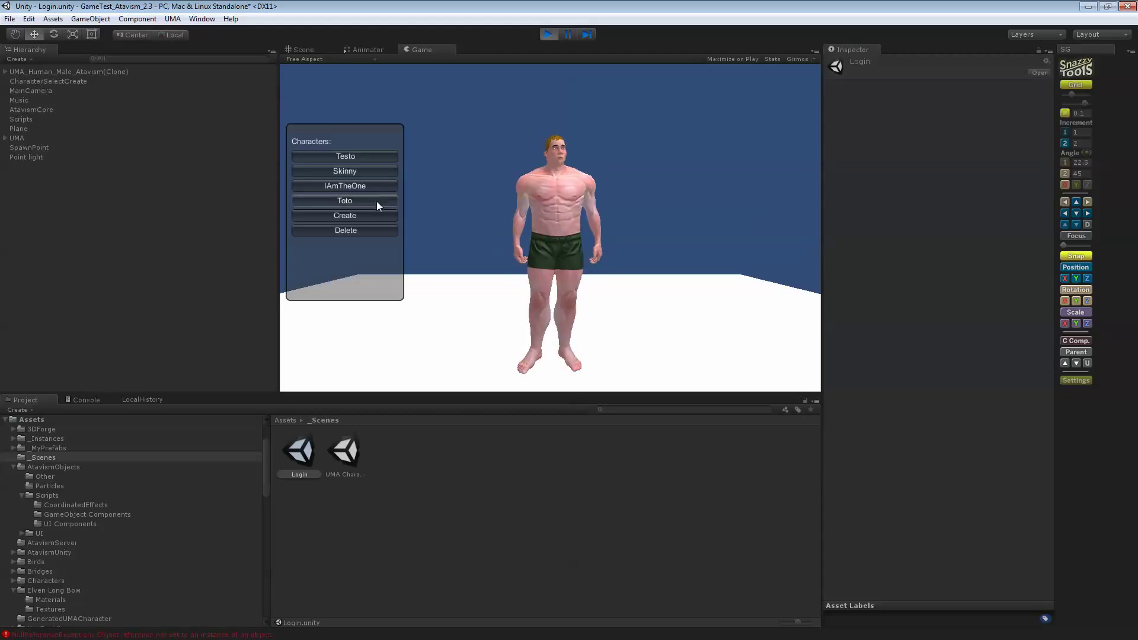
click(345, 201)
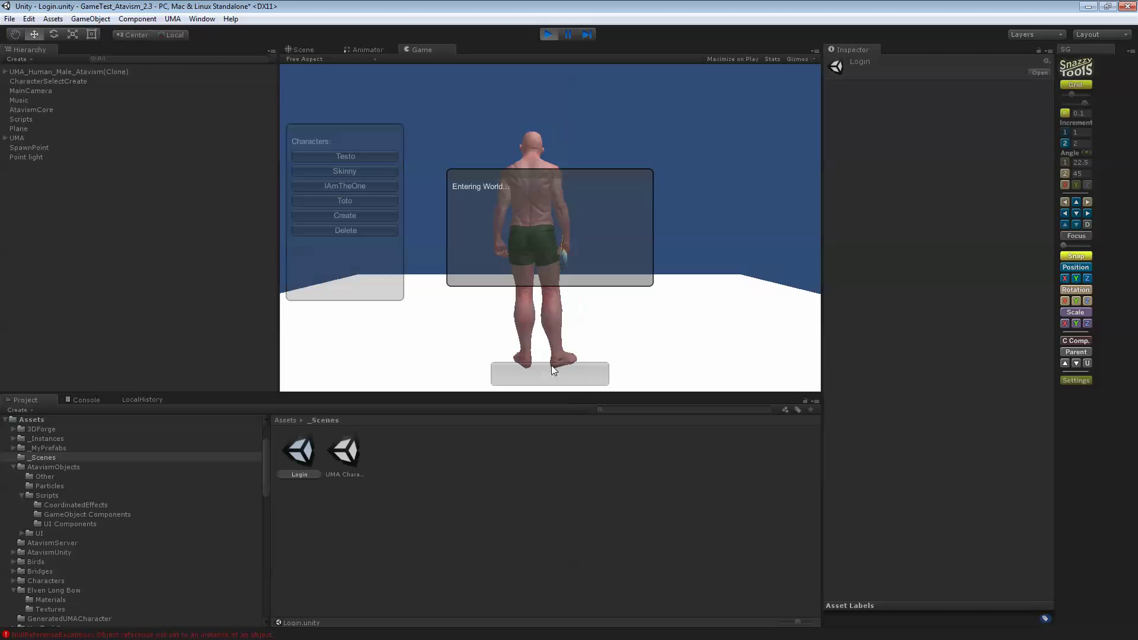